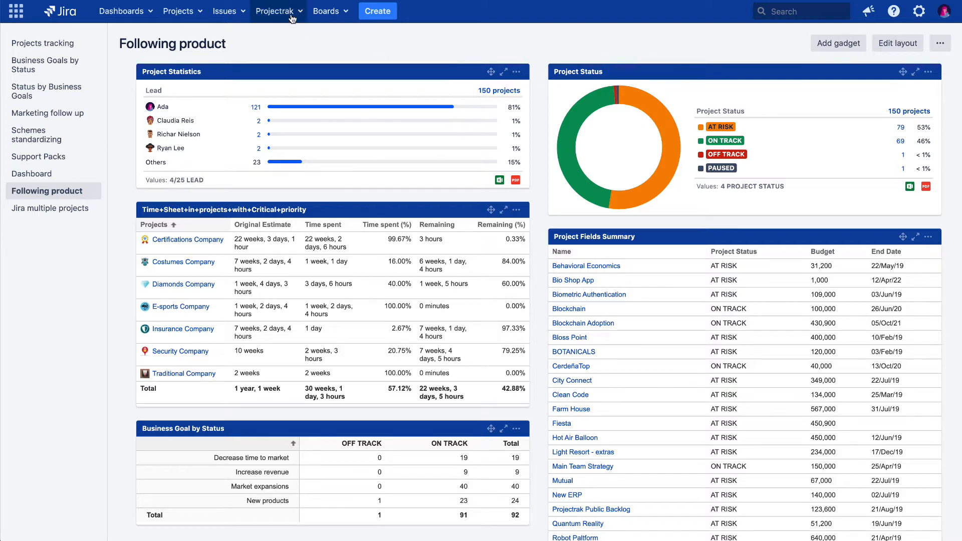
Bring up the Projectrak menu from the top navigation bar
left_click(275, 11)
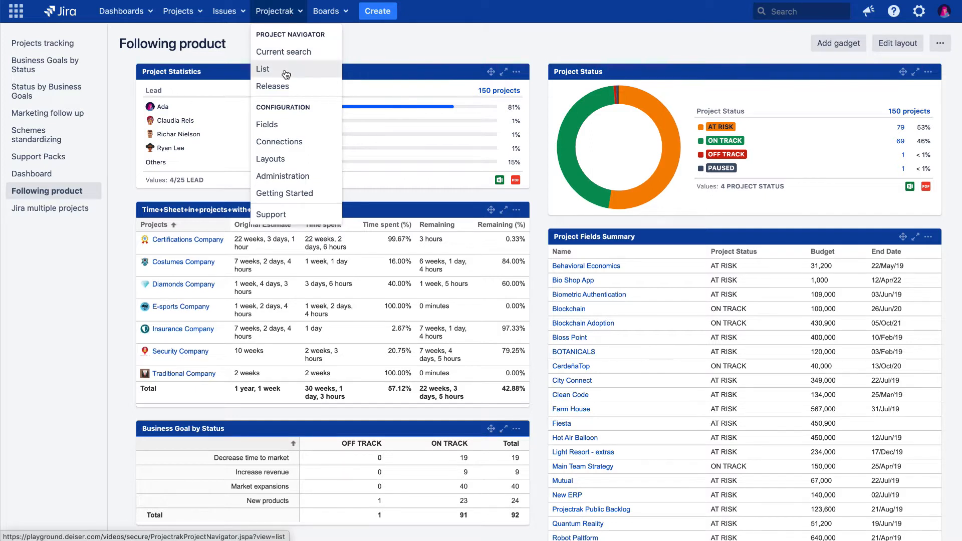
mouse_move(301, 87)
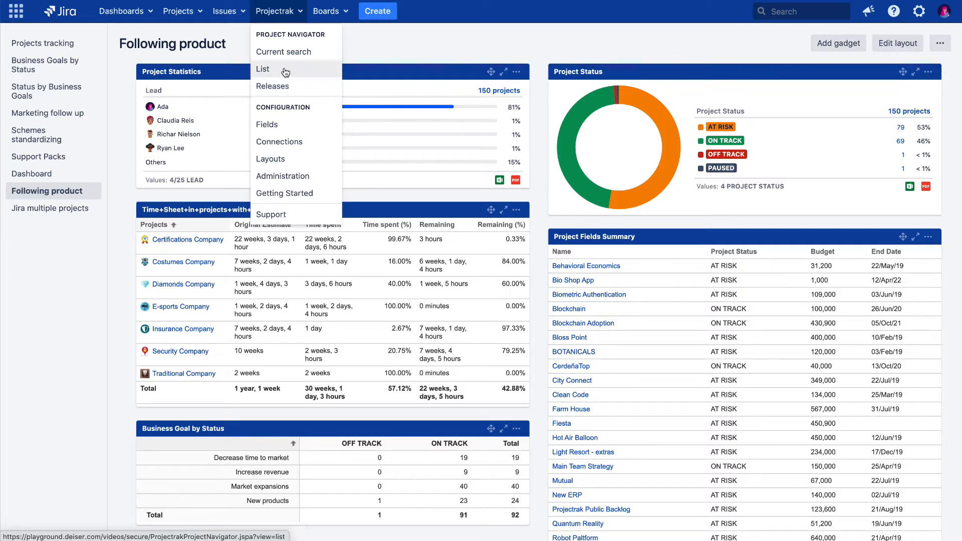
Show the Projectrak list of 150 projects with its bulk operations menu
left_click(263, 69)
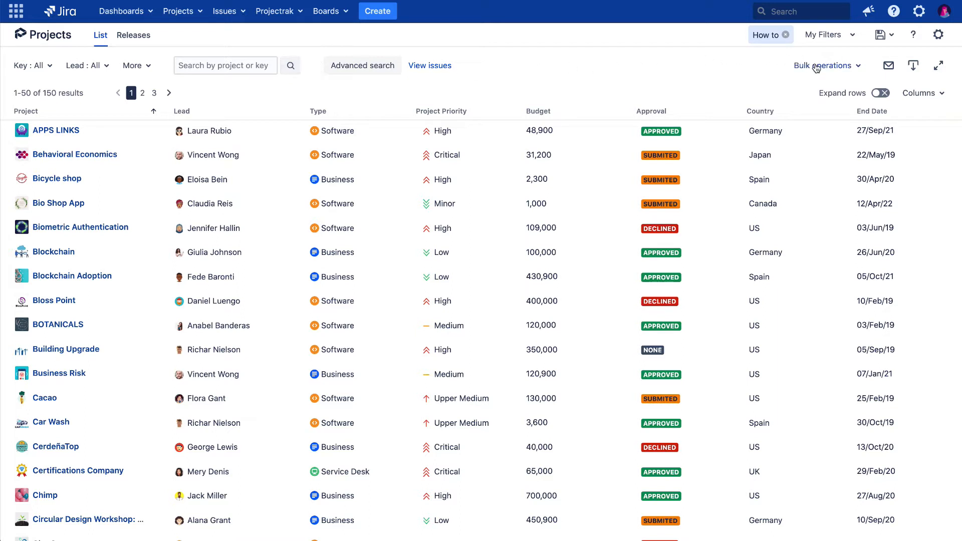
mouse_move(824, 66)
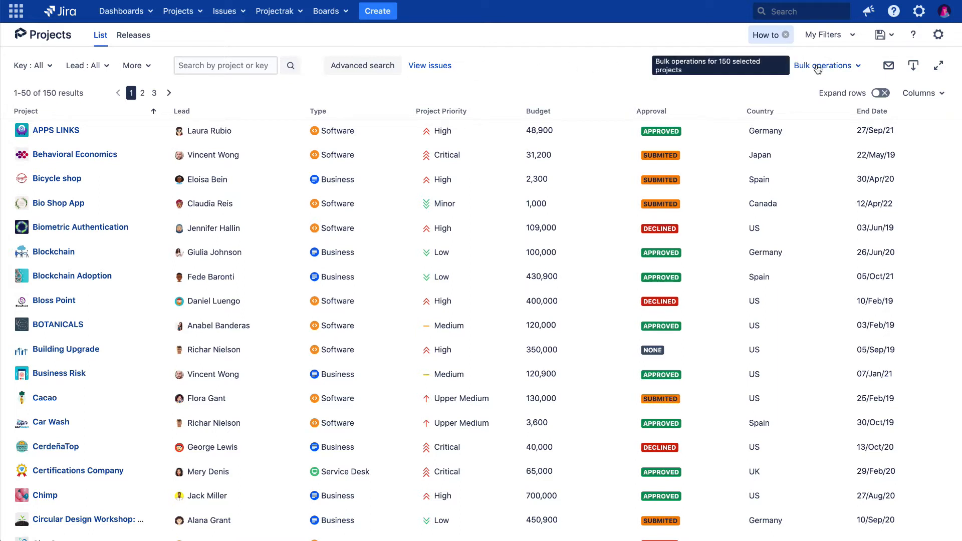
left_click(825, 66)
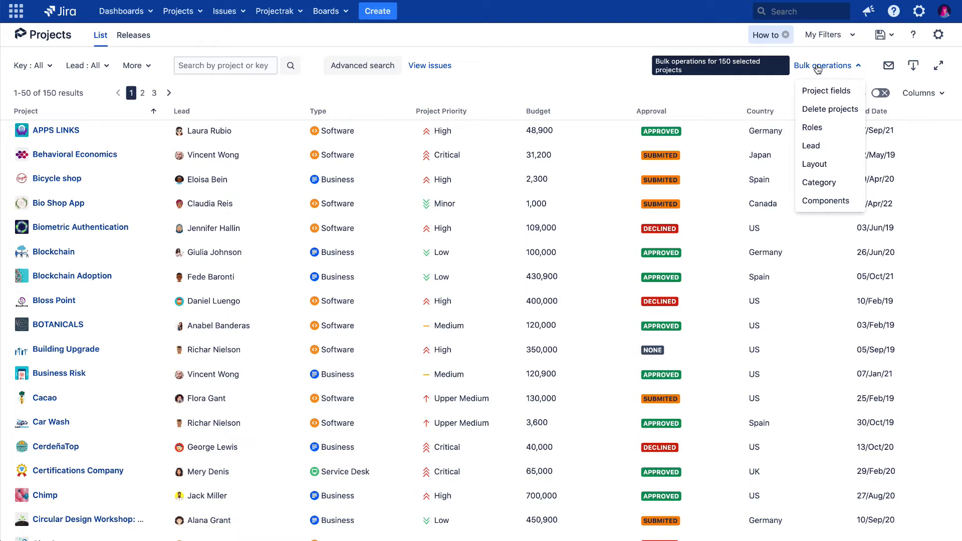
mouse_move(813, 88)
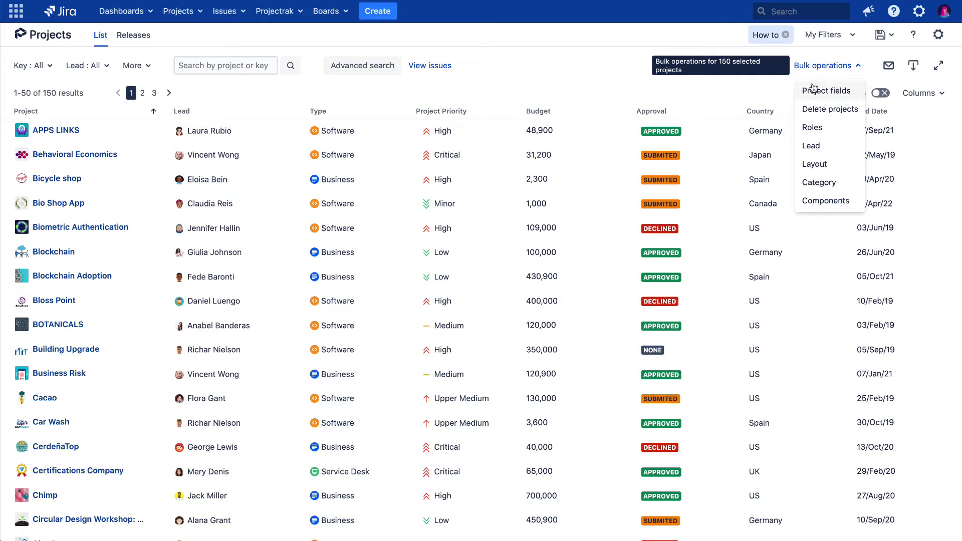
mouse_move(826, 93)
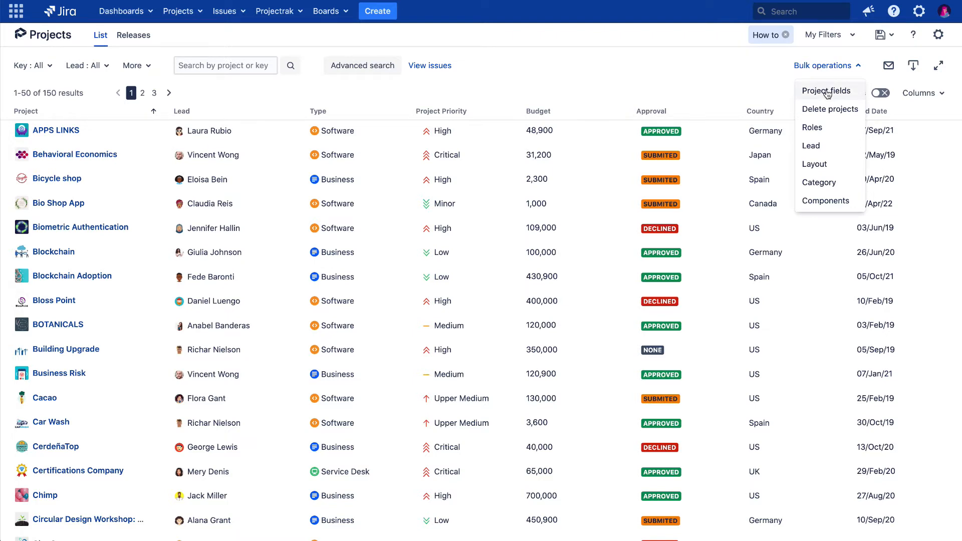
Stage a bulk Approval change to APPROVED for all 150 projects, up to confirmation
left_click(827, 90)
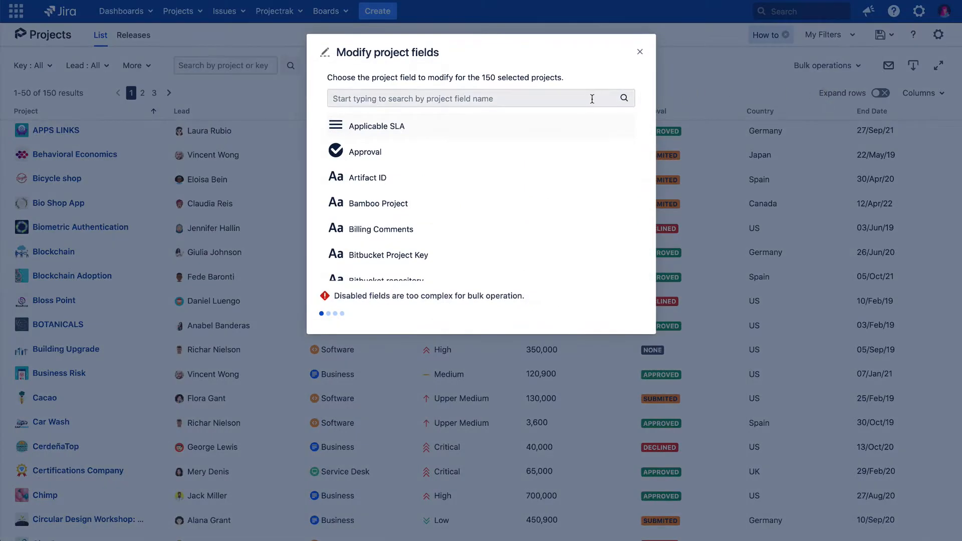
left_click(372, 152)
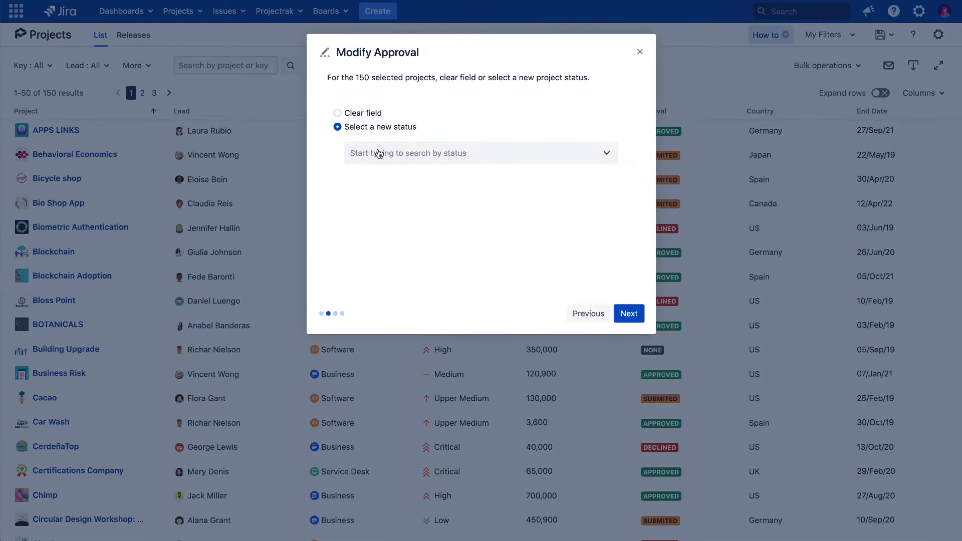
mouse_move(486, 153)
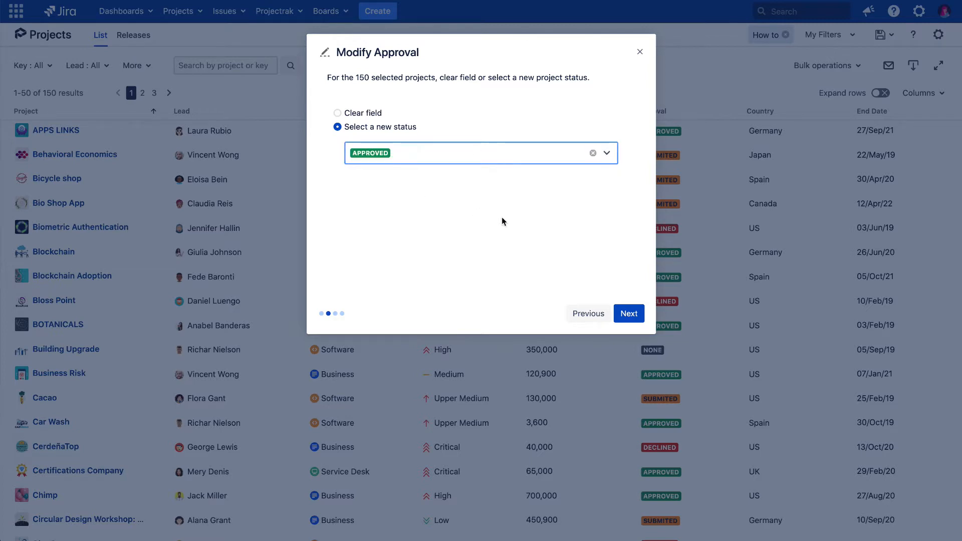
left_click(628, 314)
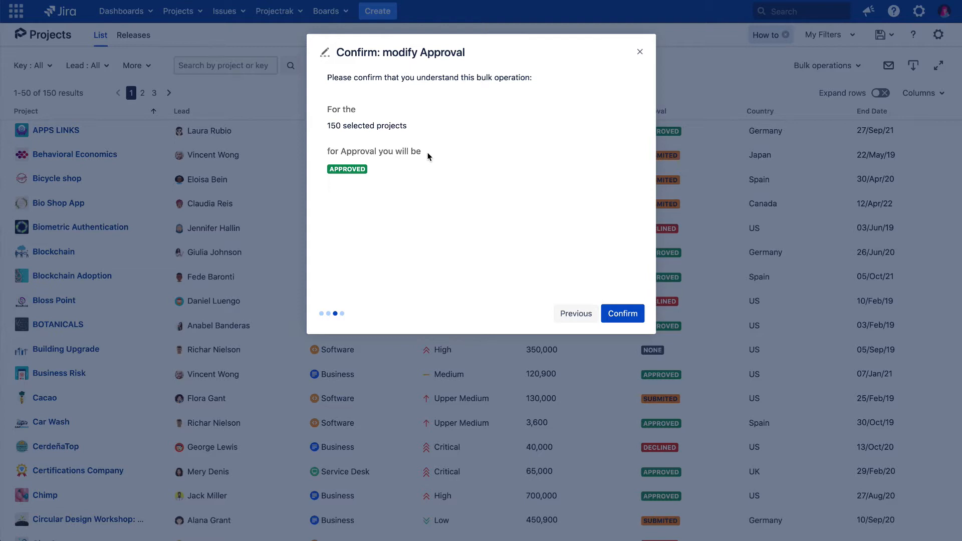
mouse_move(636, 56)
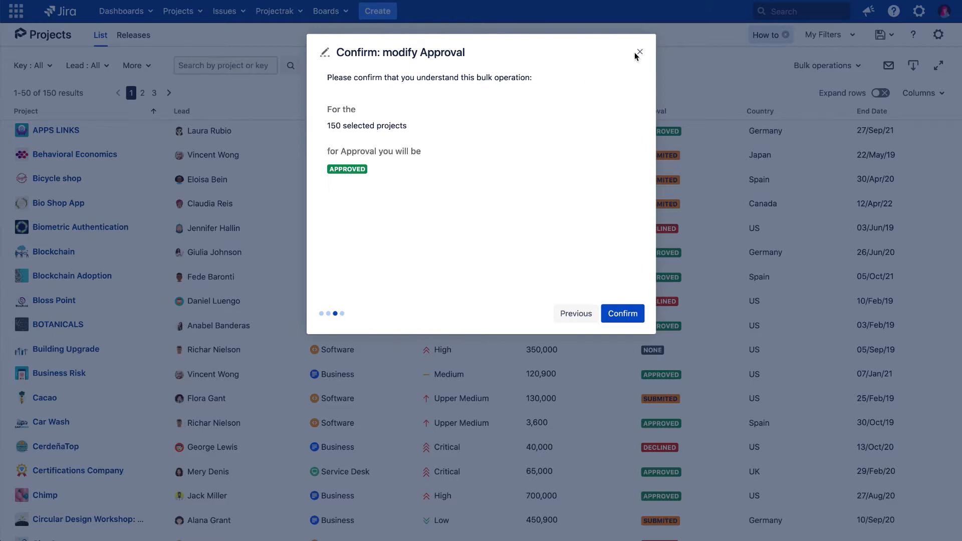
Drop the Approval change and start a bulk deletion of the 150 projects
left_click(638, 51)
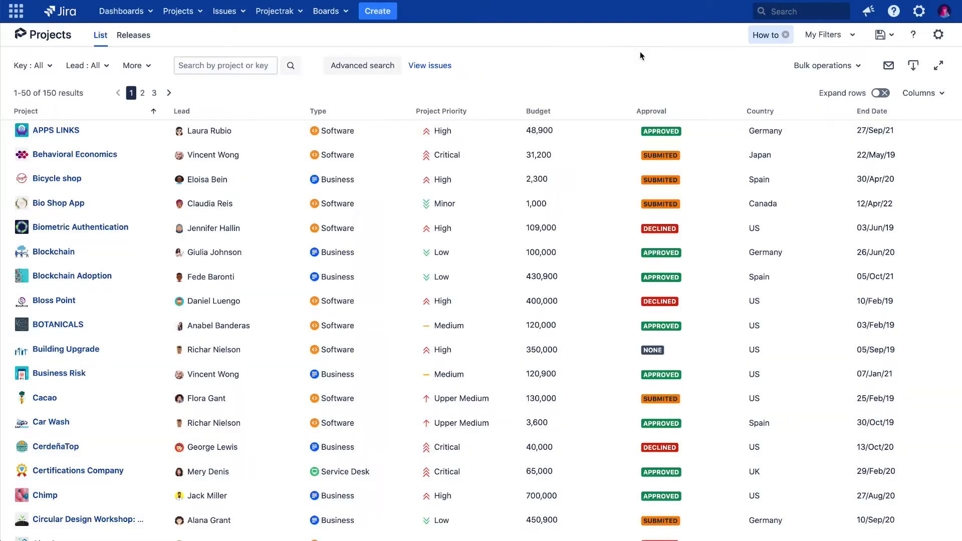
left_click(826, 65)
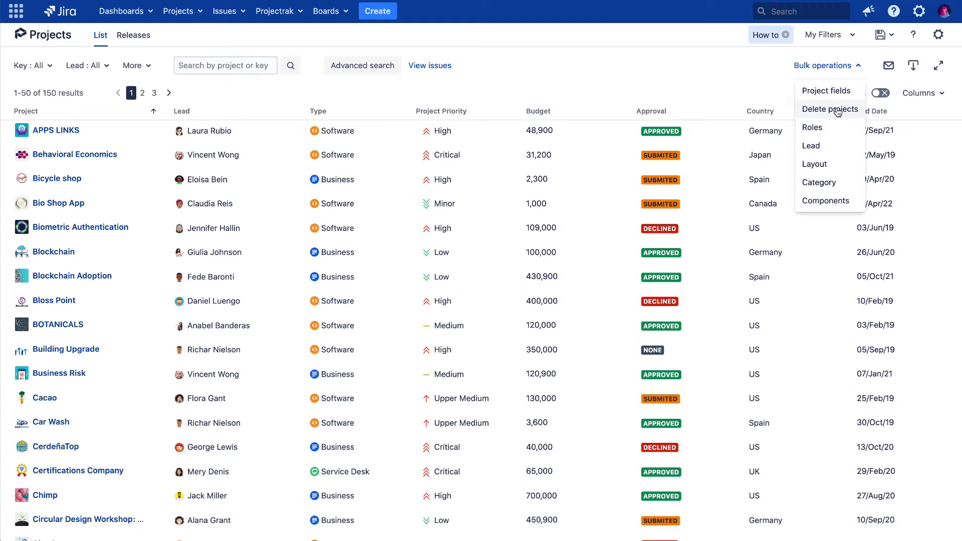
left_click(829, 109)
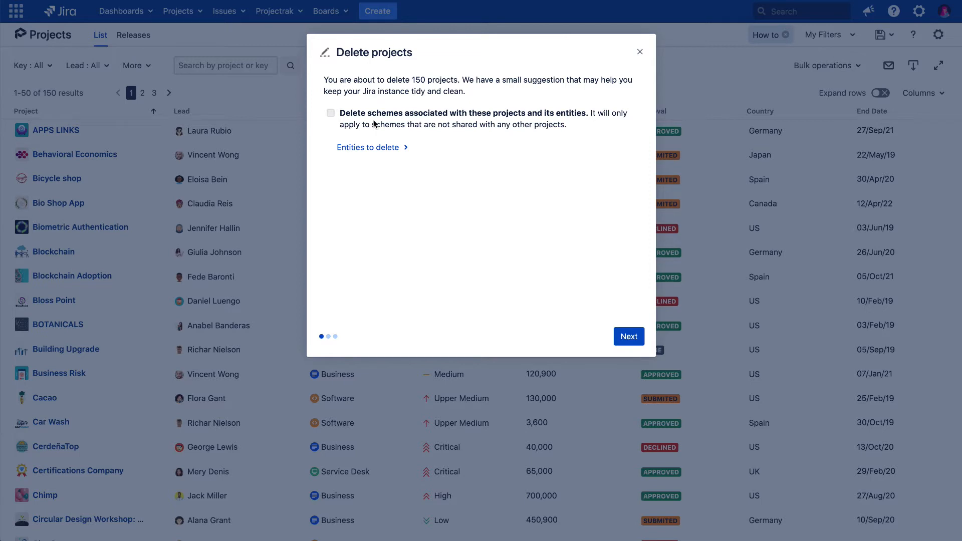
mouse_move(410, 151)
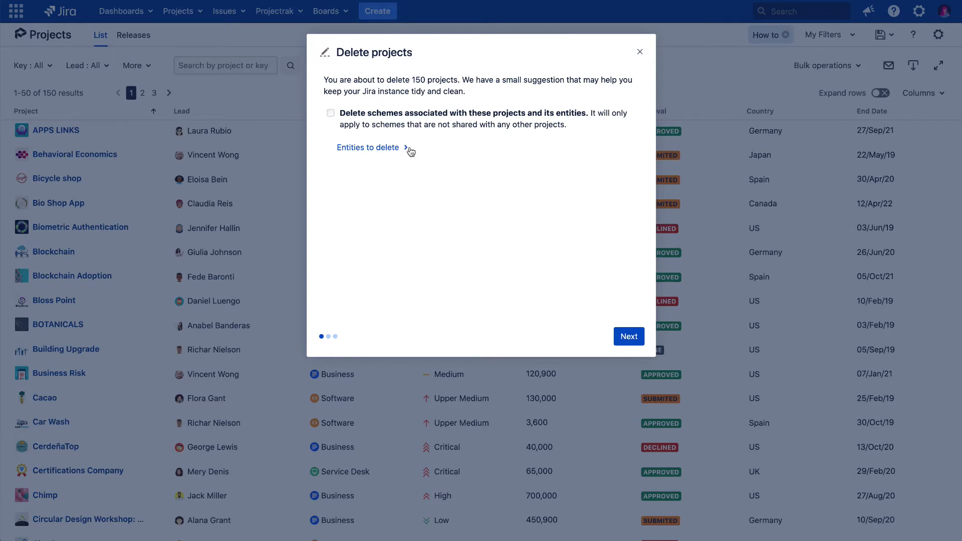
Review the entities that would be deleted, reach confirmation, then close without deleting
left_click(368, 147)
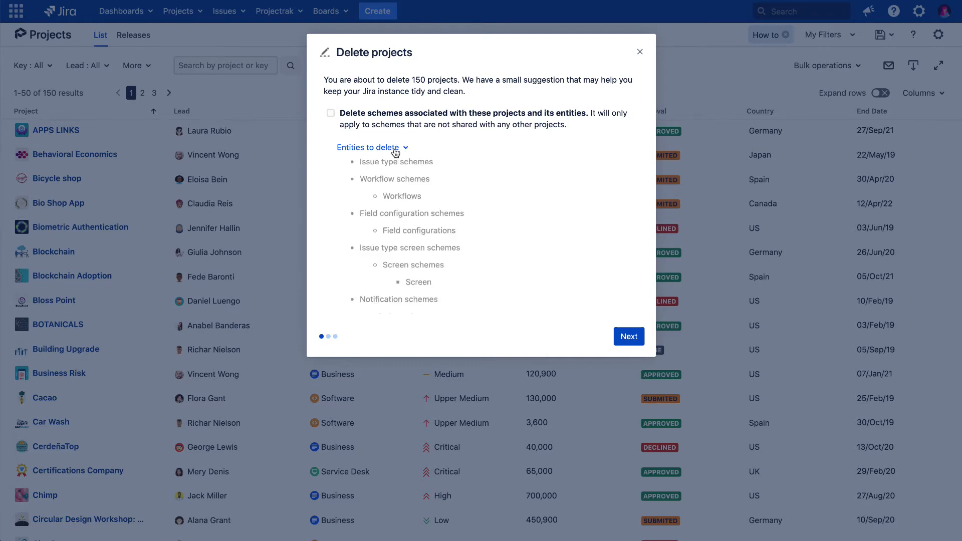
mouse_move(635, 319)
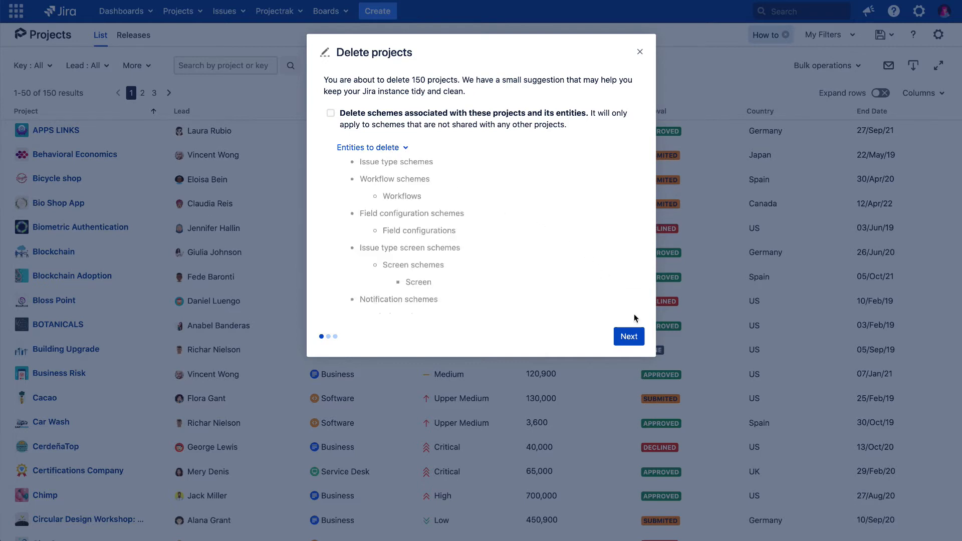
left_click(627, 336)
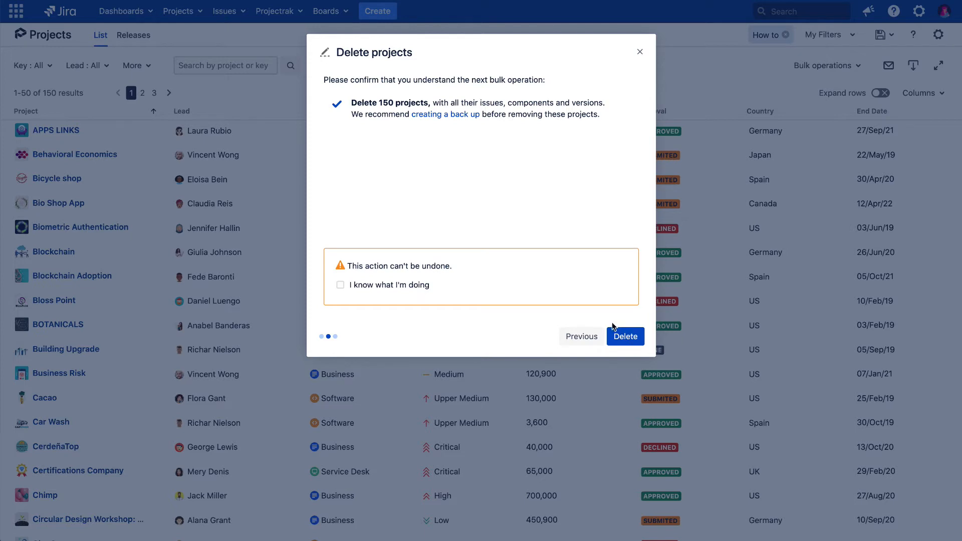
mouse_move(438, 285)
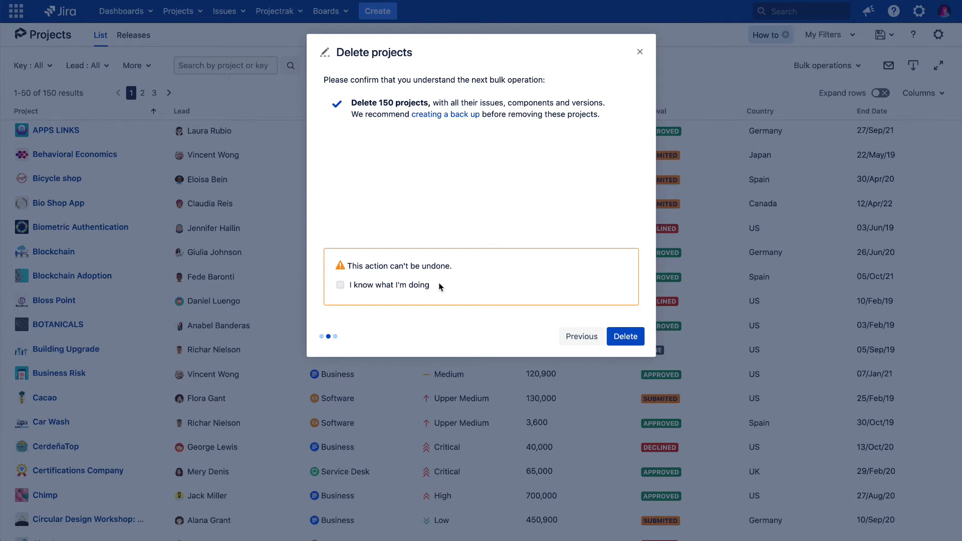
left_click(640, 51)
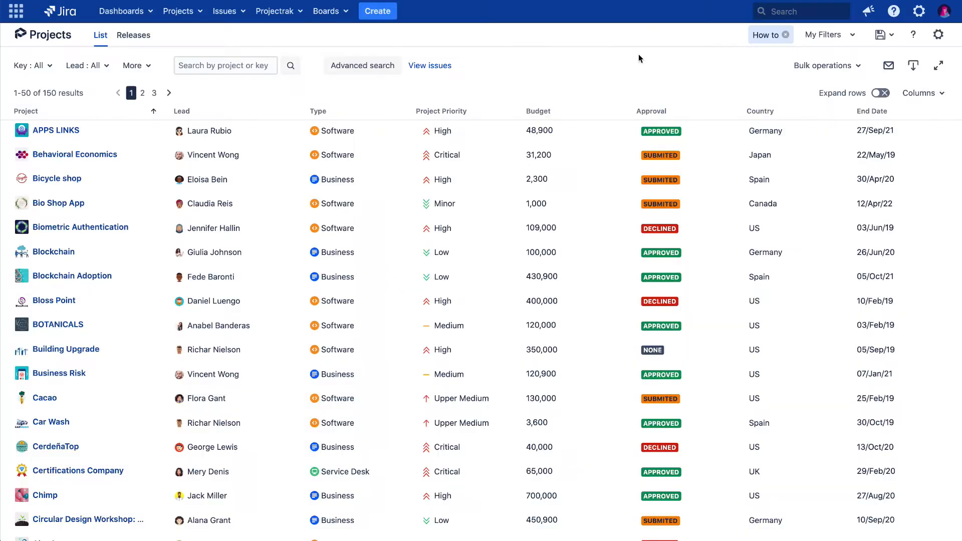
left_click(824, 65)
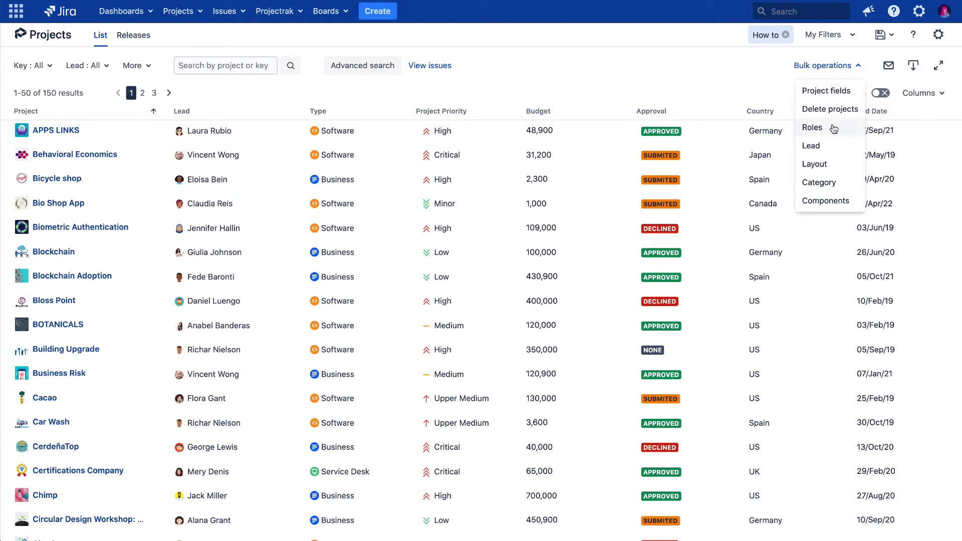
left_click(812, 127)
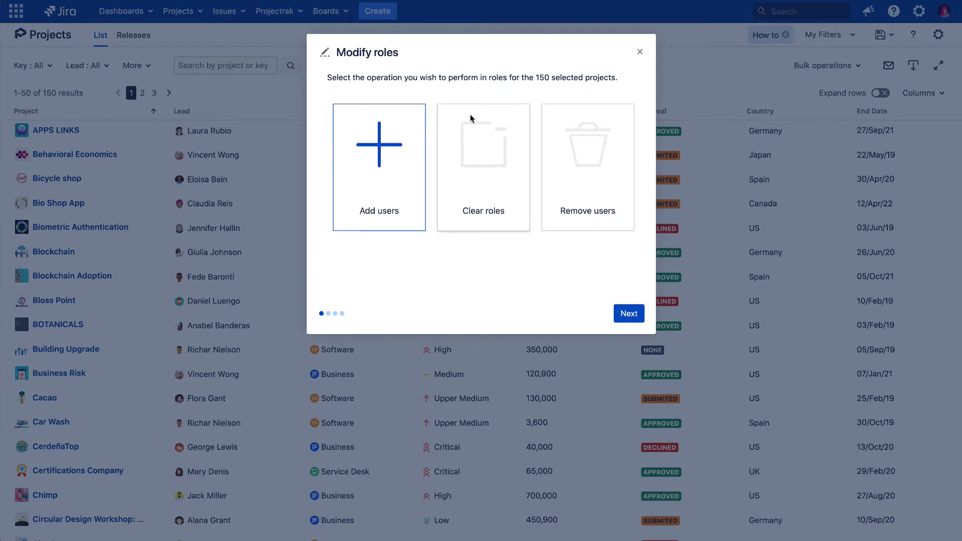
mouse_move(485, 273)
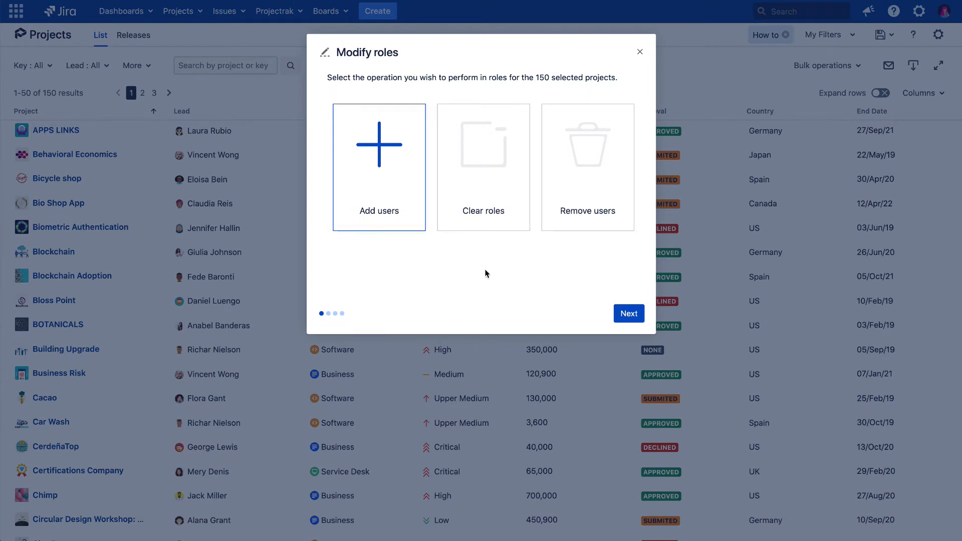
left_click(628, 313)
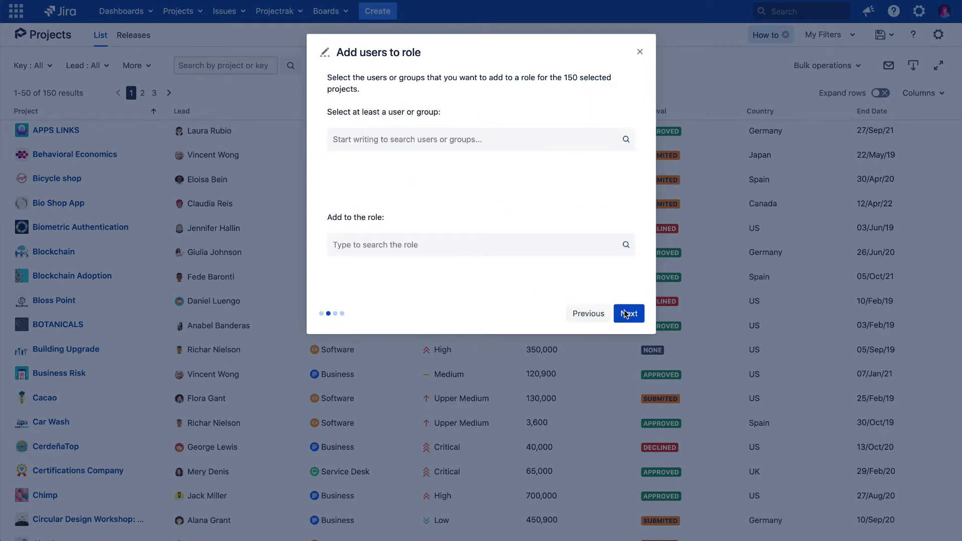
mouse_move(538, 140)
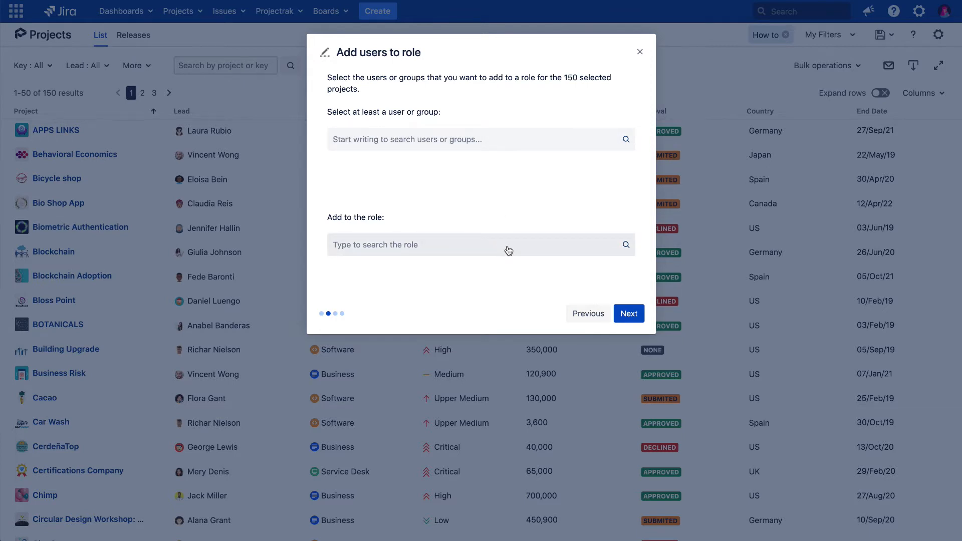
left_click(587, 314)
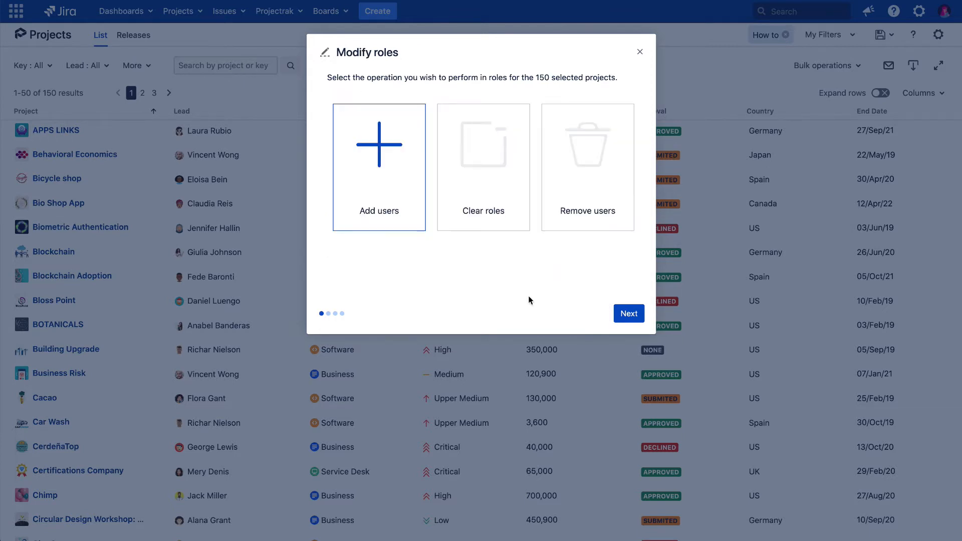
left_click(483, 167)
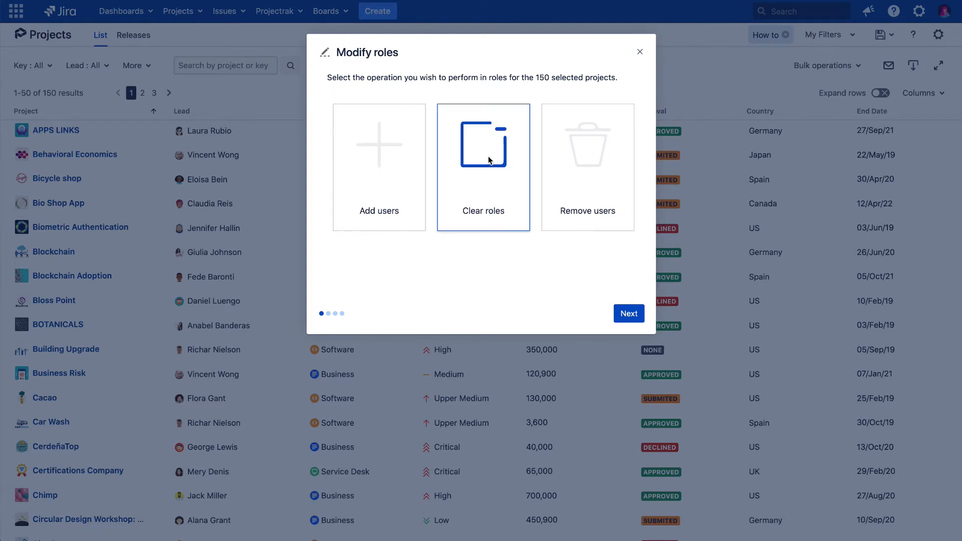
left_click(628, 314)
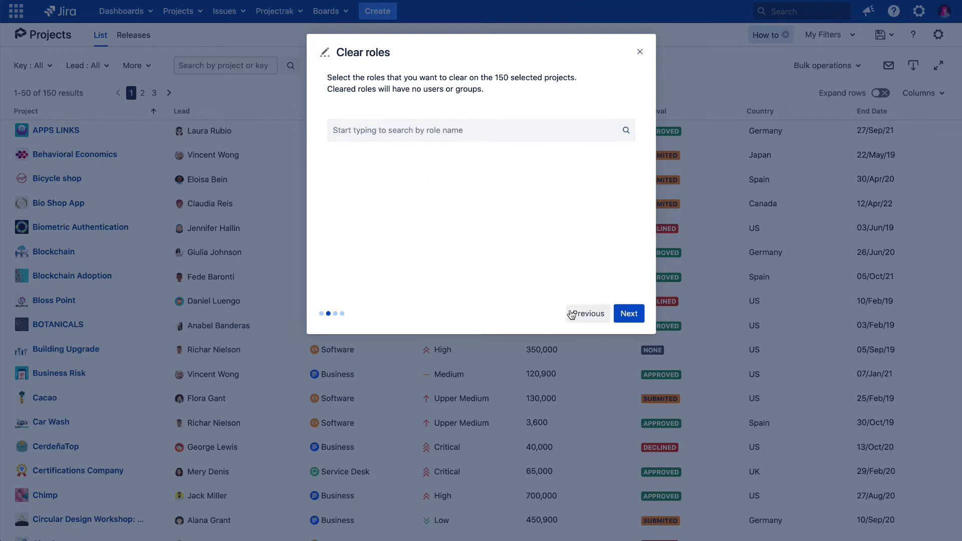
left_click(586, 314)
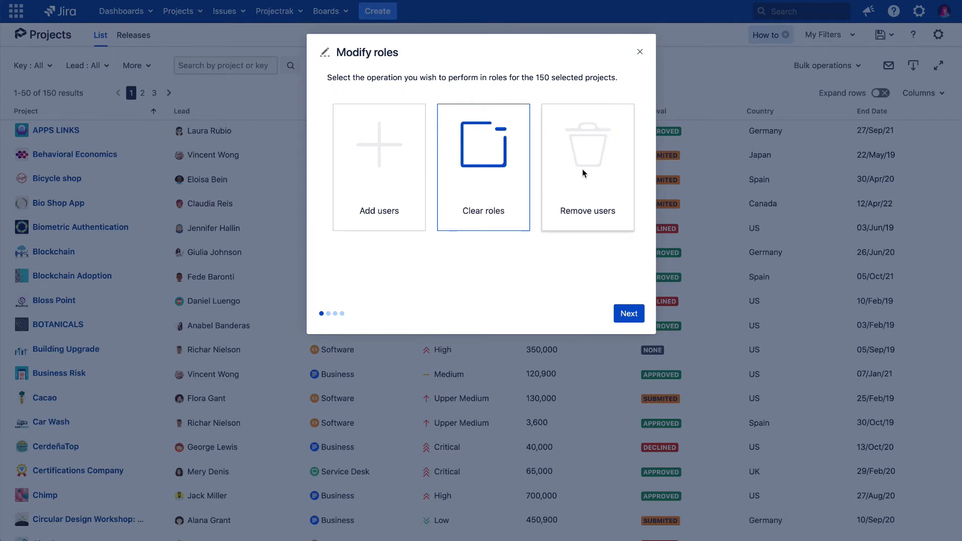
left_click(587, 167)
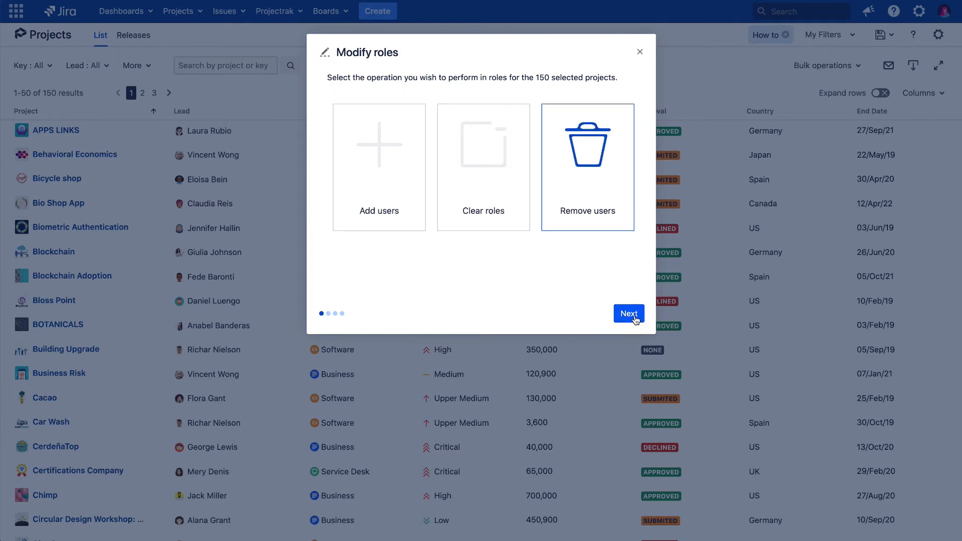
left_click(628, 314)
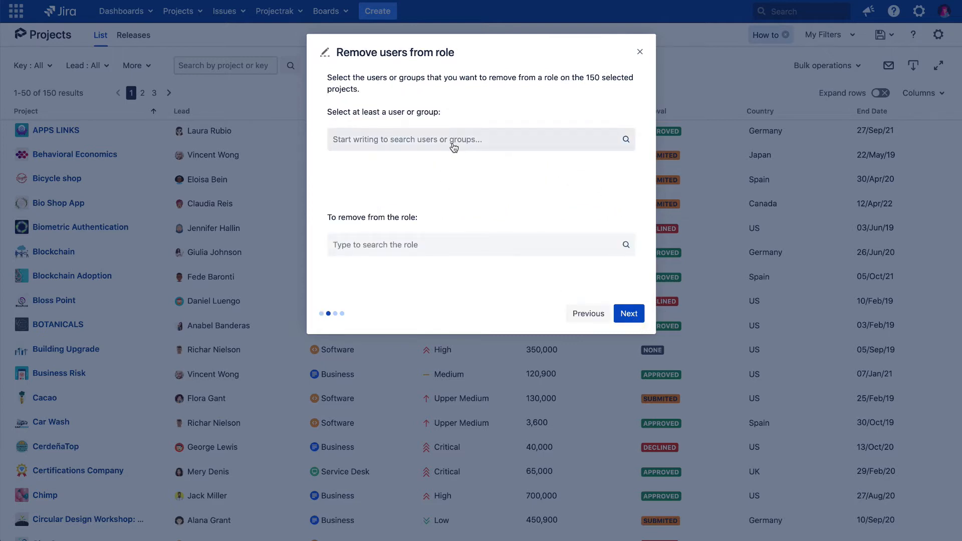
mouse_move(515, 212)
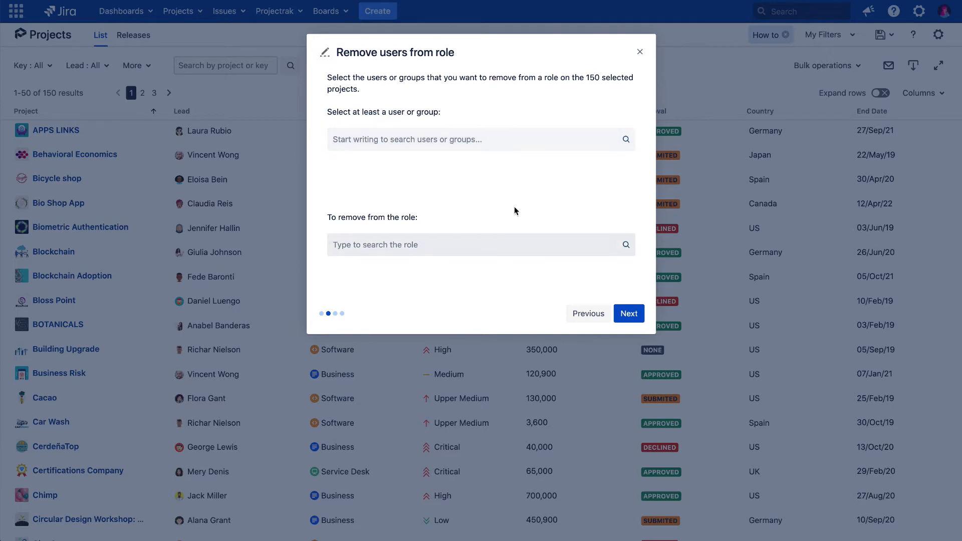
left_click(639, 52)
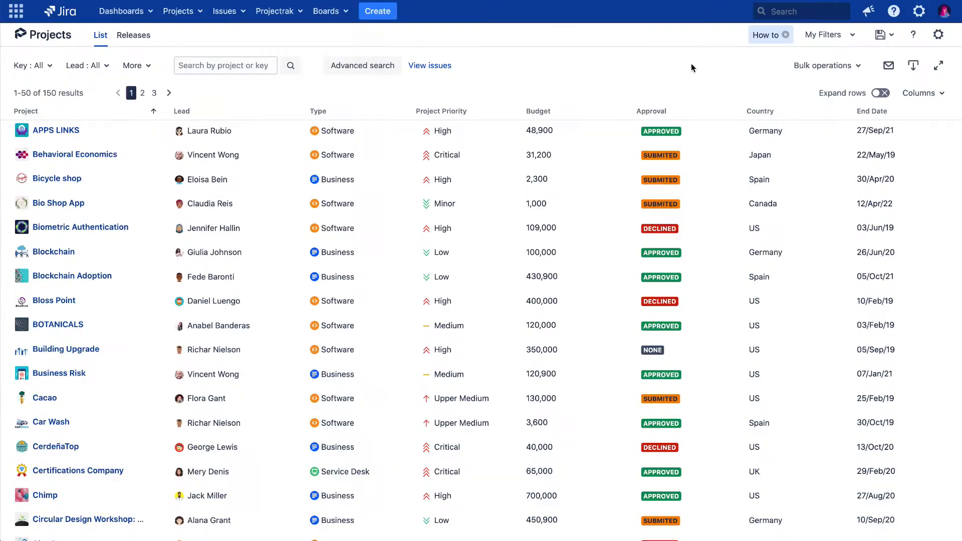
left_click(825, 65)
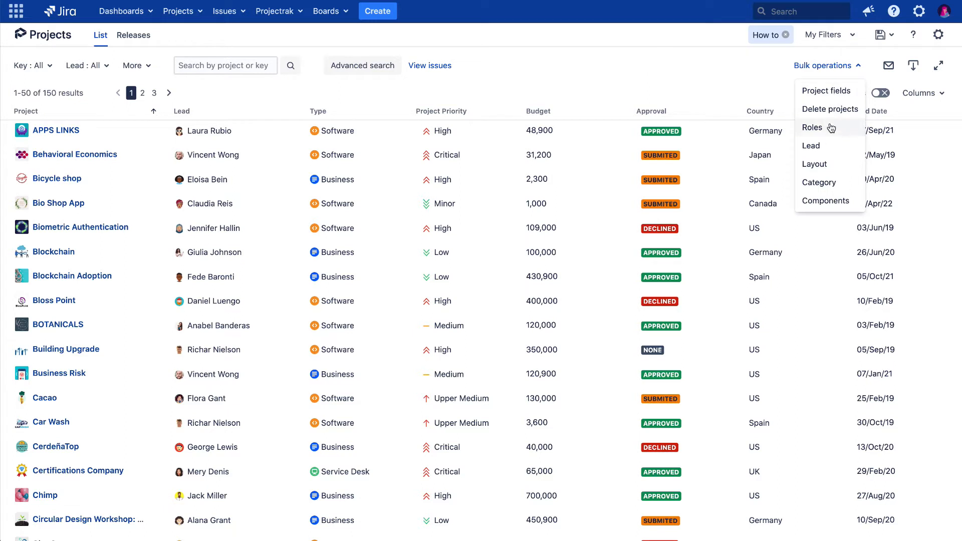
mouse_move(835, 148)
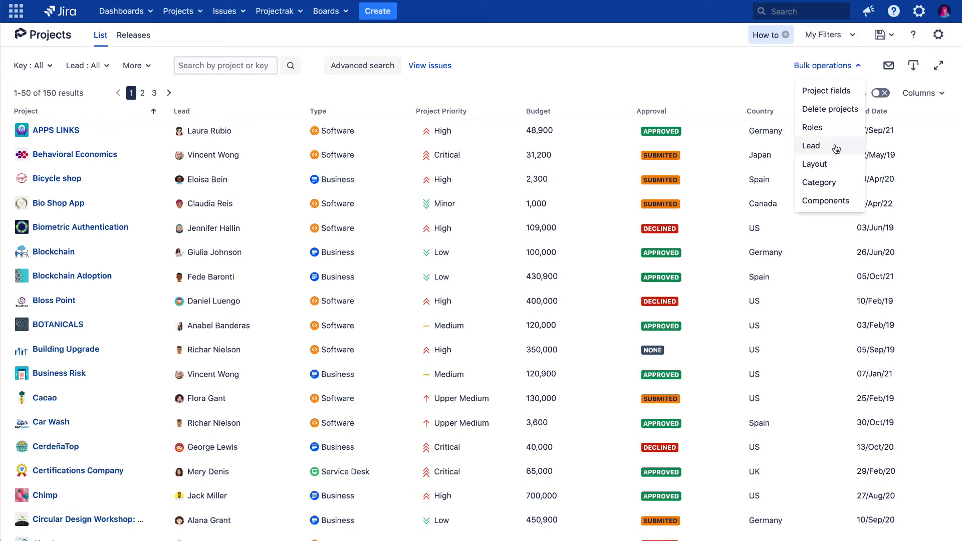
left_click(810, 145)
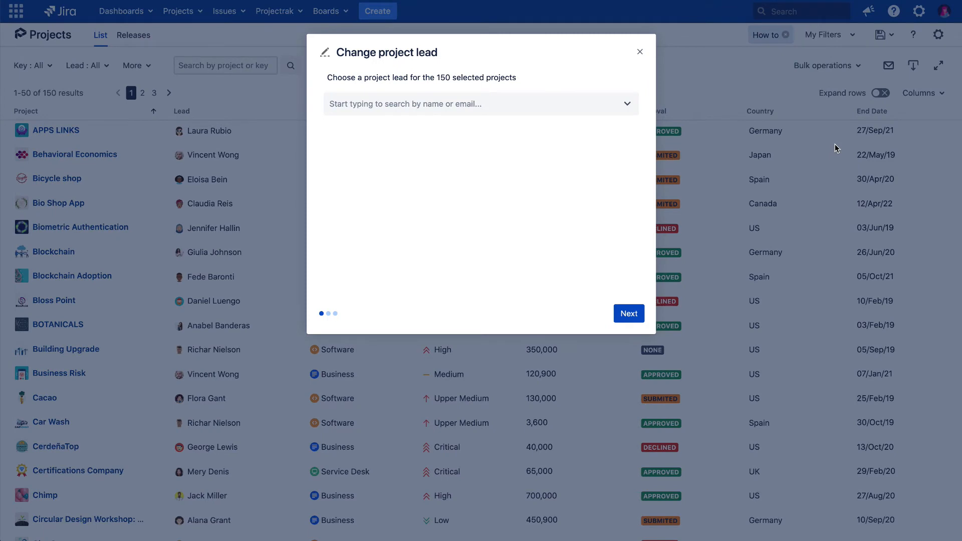
mouse_move(601, 127)
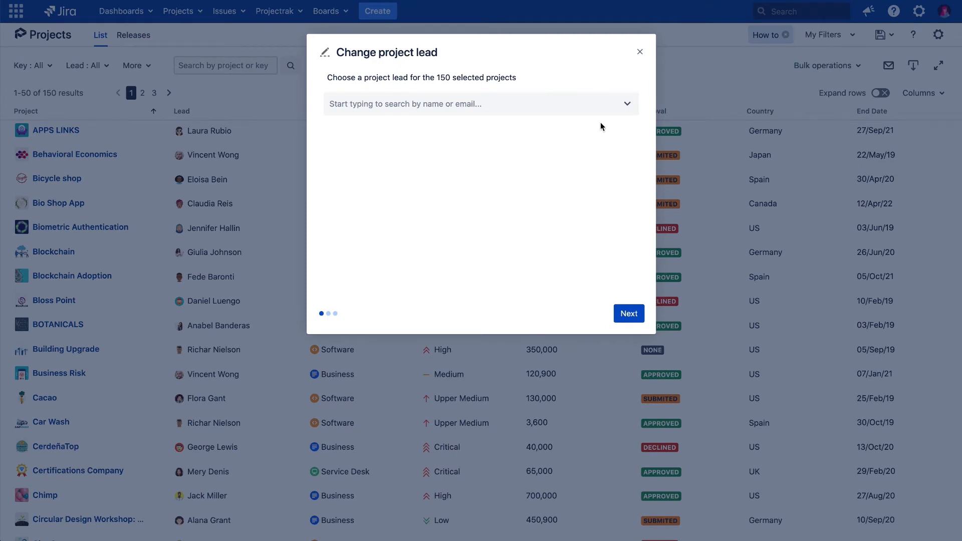
type("Ada")
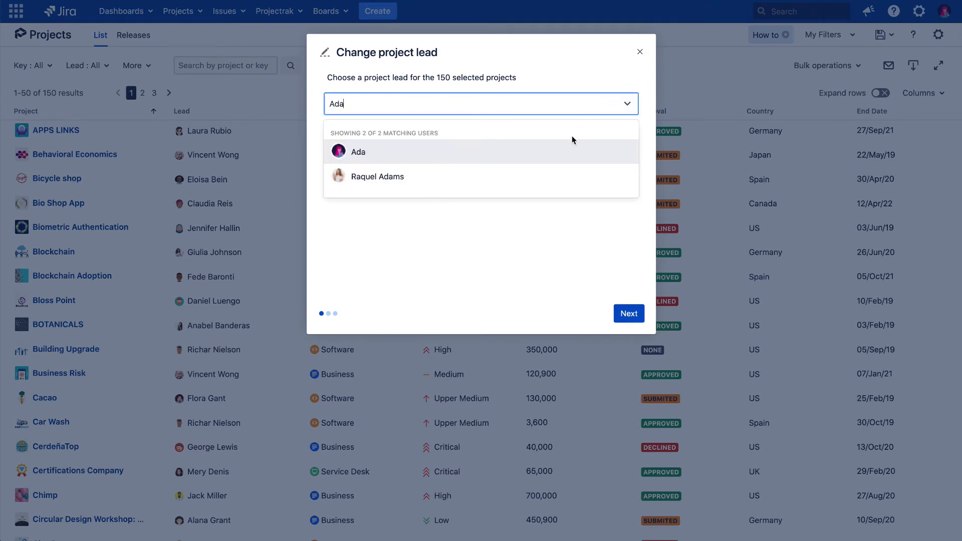
left_click(357, 151)
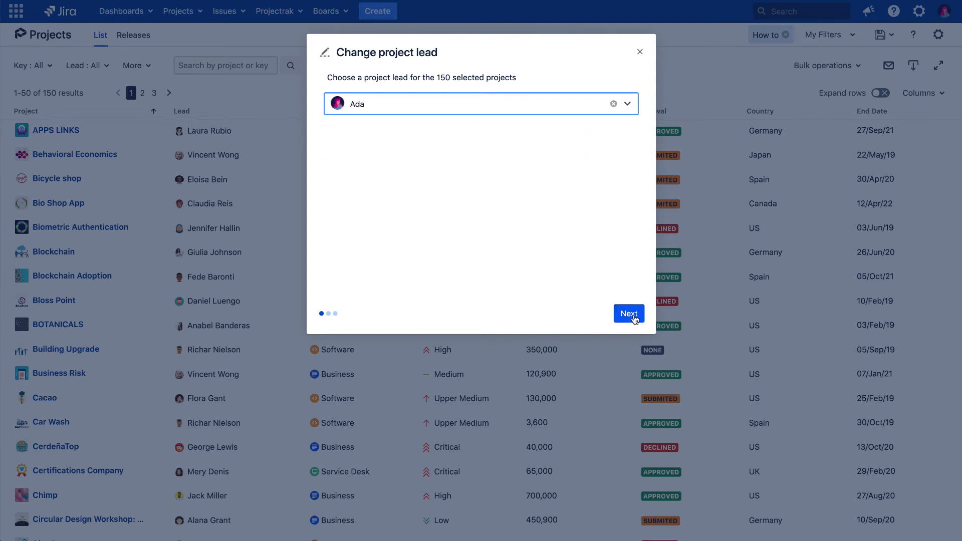
left_click(628, 313)
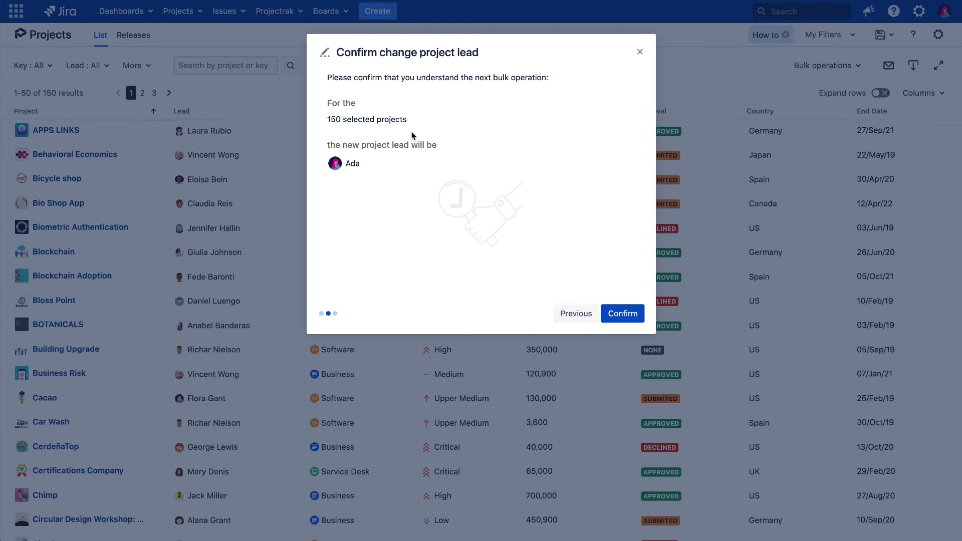
mouse_move(431, 189)
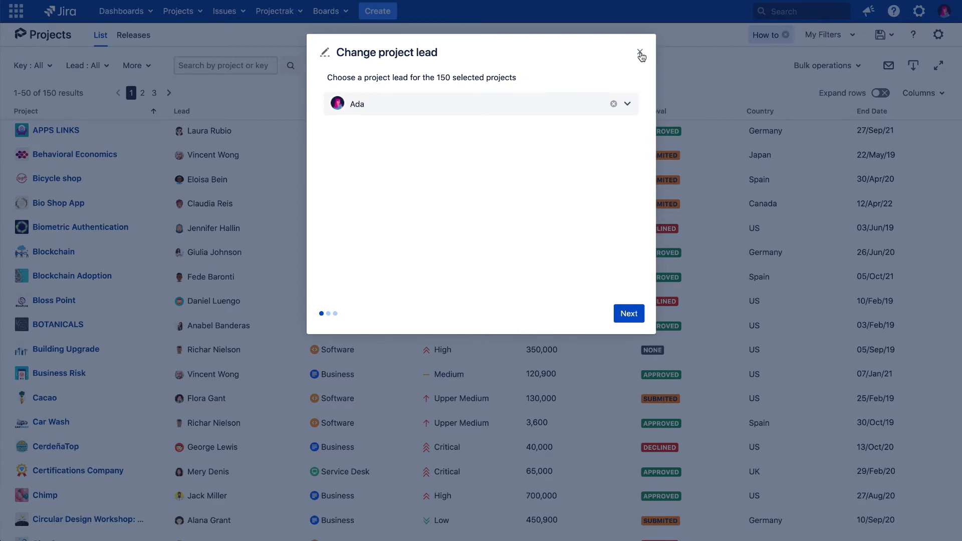
left_click(641, 53)
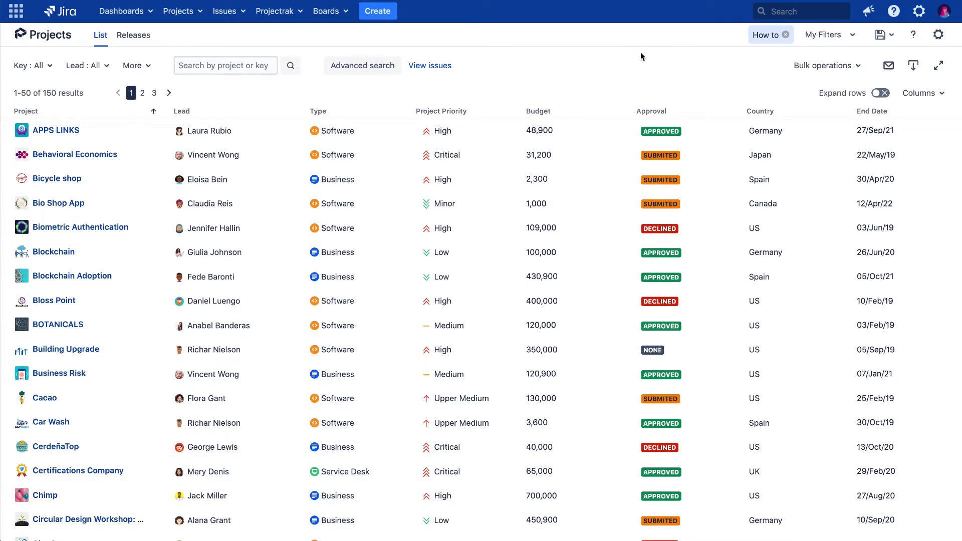
left_click(824, 65)
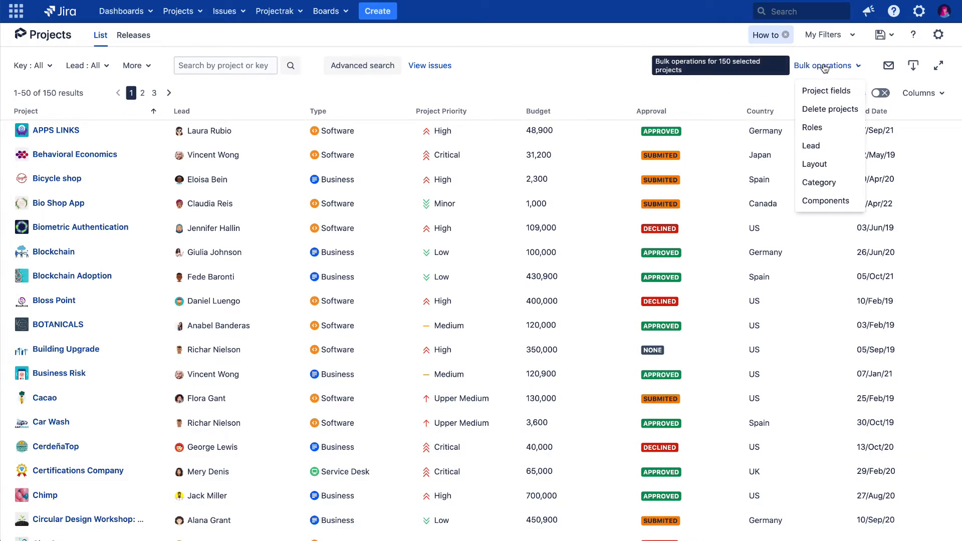
mouse_move(810, 146)
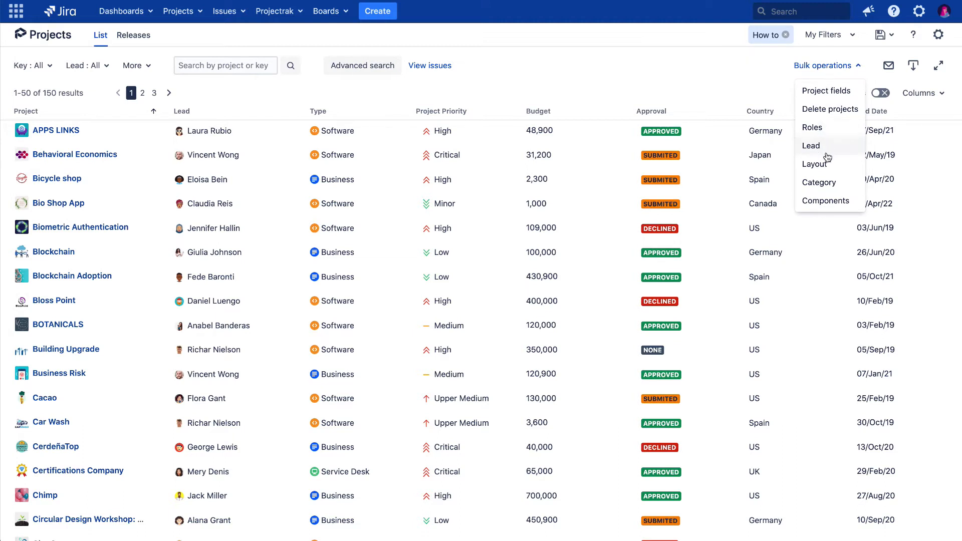
mouse_move(815, 163)
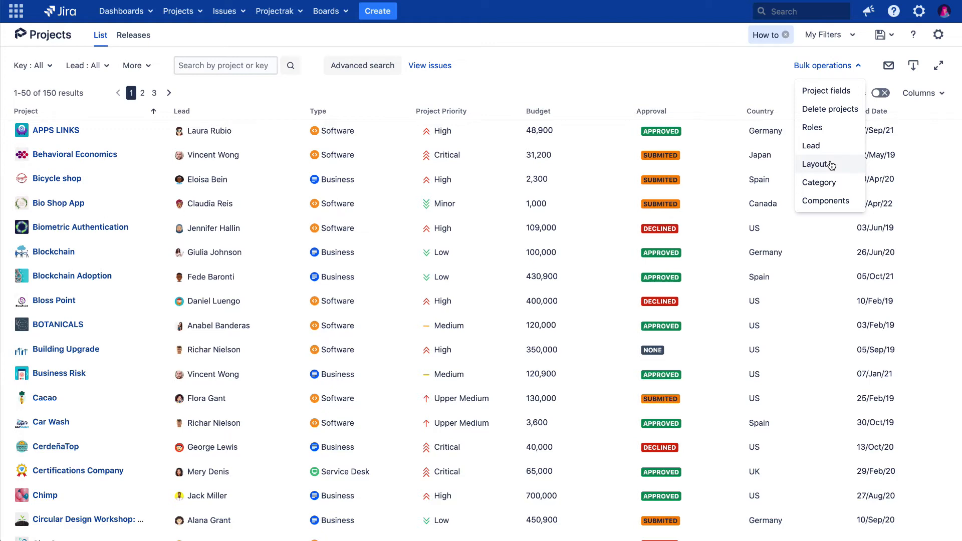
left_click(818, 165)
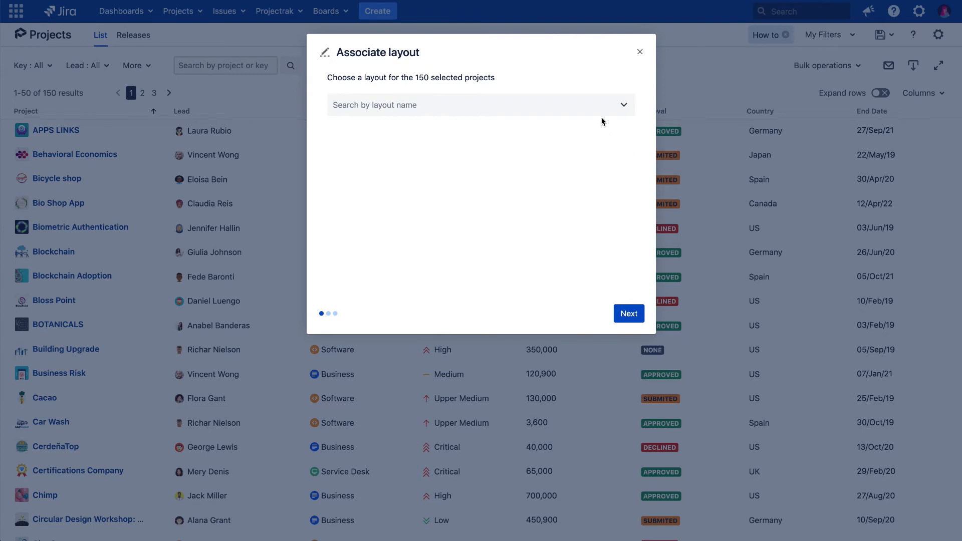
left_click(479, 105)
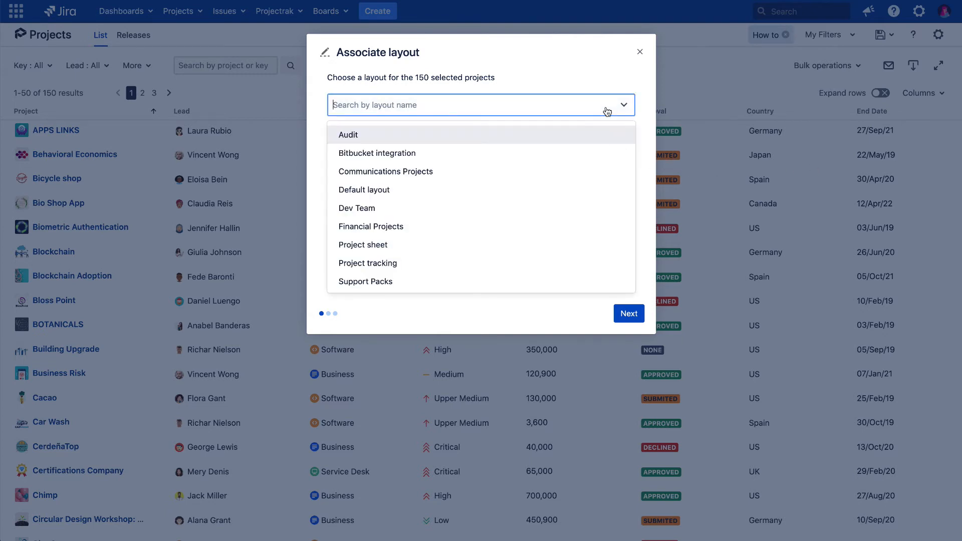
left_click(357, 208)
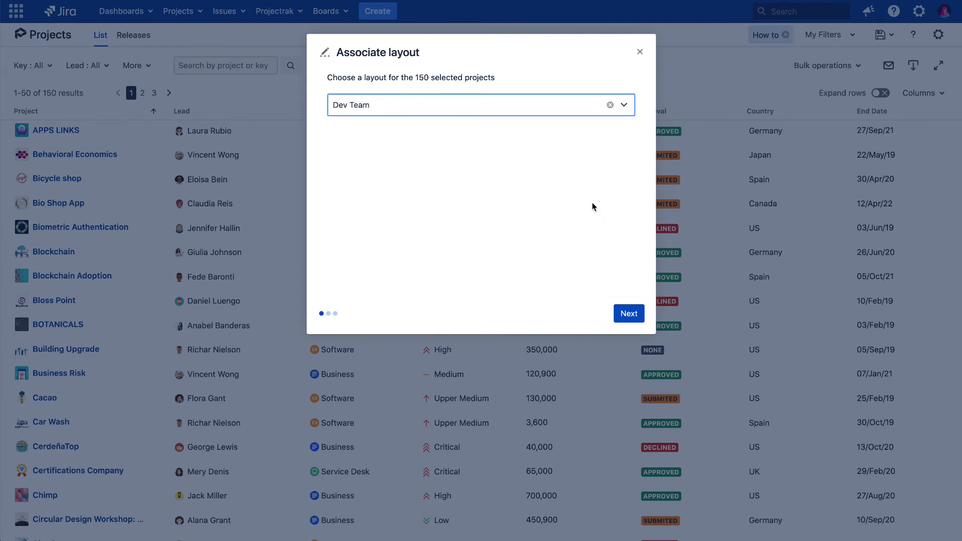
left_click(628, 313)
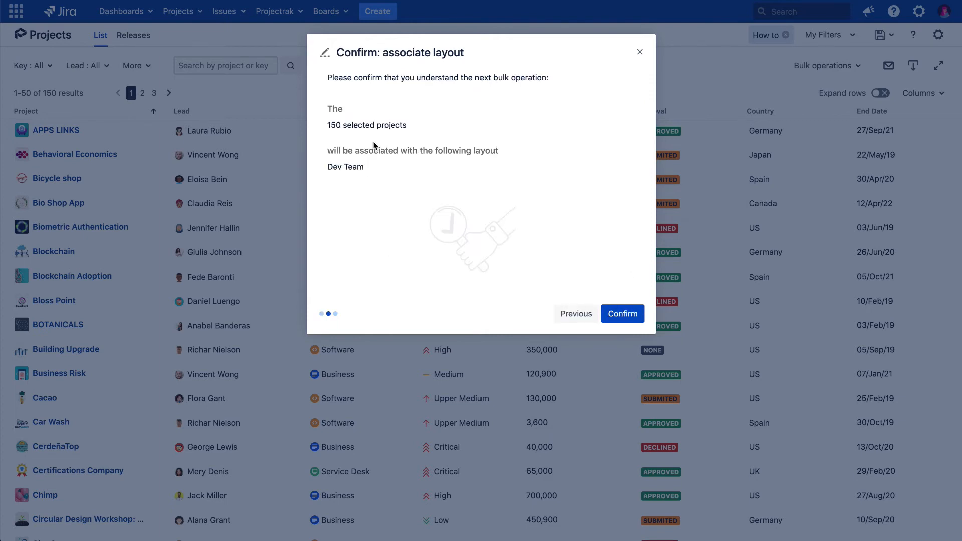
left_click(639, 51)
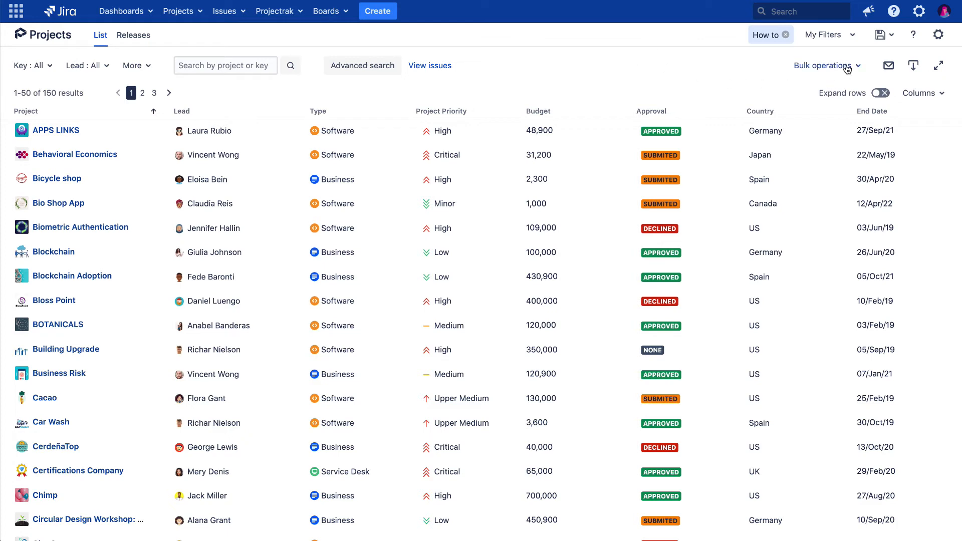
Assign the Investigation category to all 150 projects via a bulk category change
left_click(823, 67)
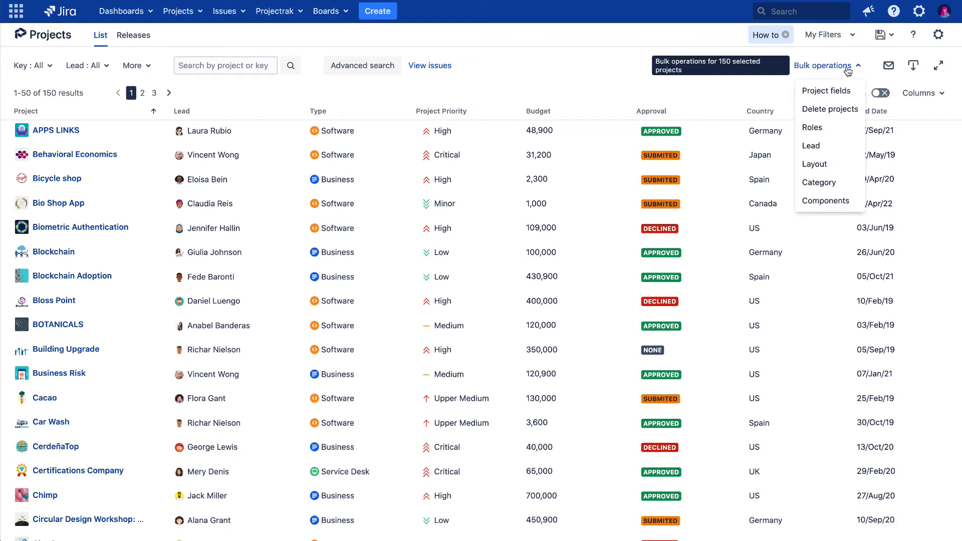
left_click(819, 182)
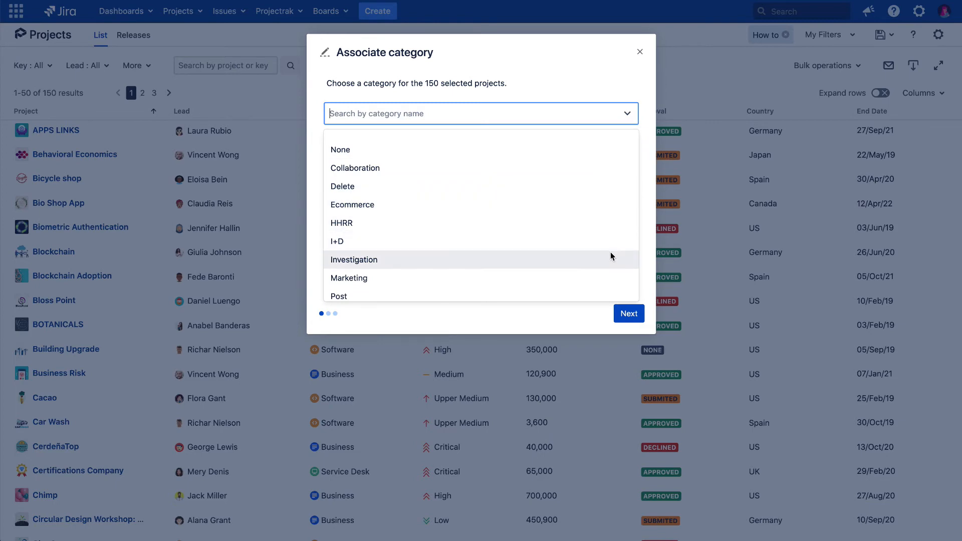
left_click(353, 259)
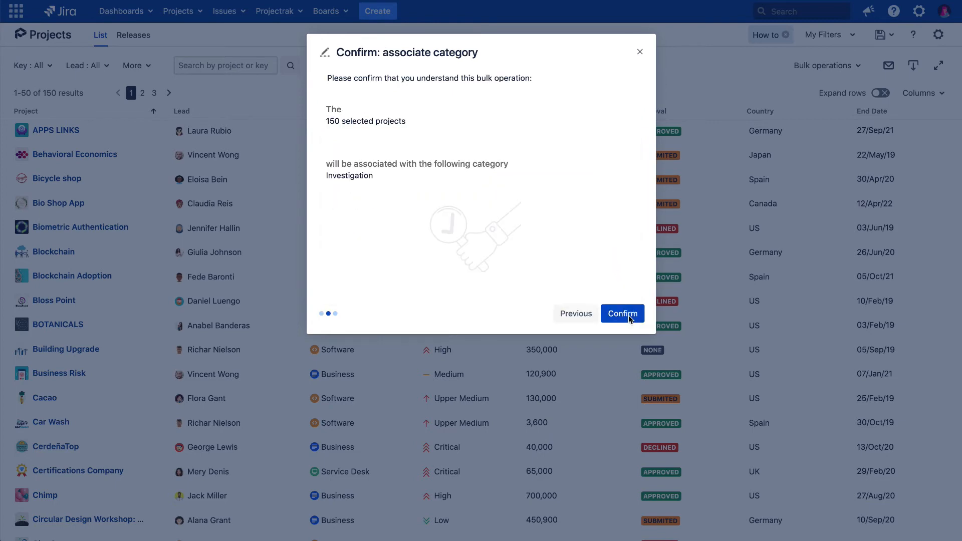
left_click(623, 313)
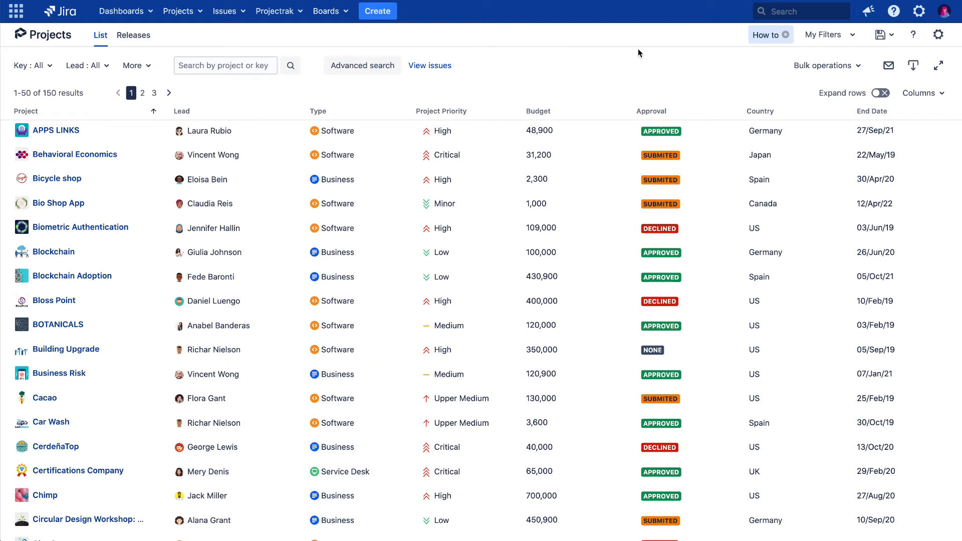
mouse_move(782, 86)
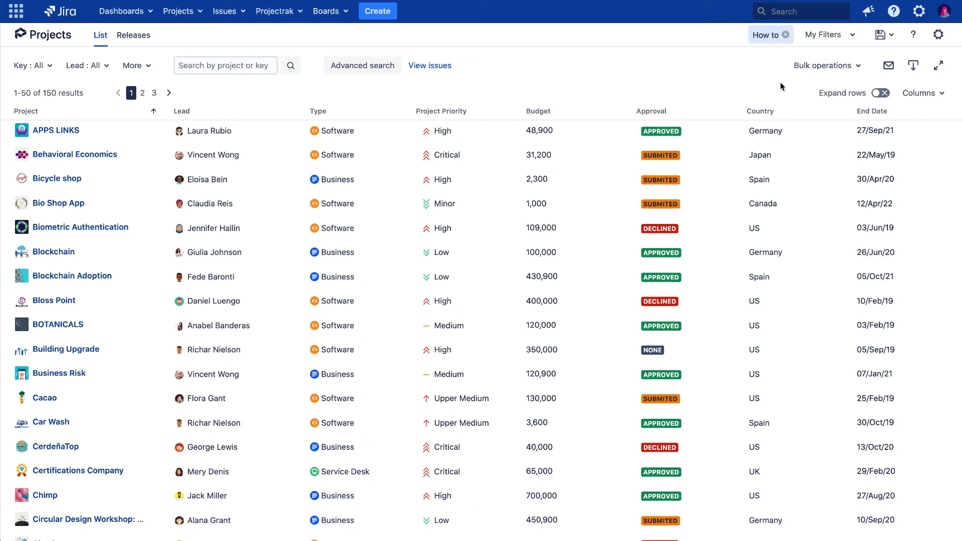
Start a bulk component change with the Remove operation for the 150 projects
left_click(824, 66)
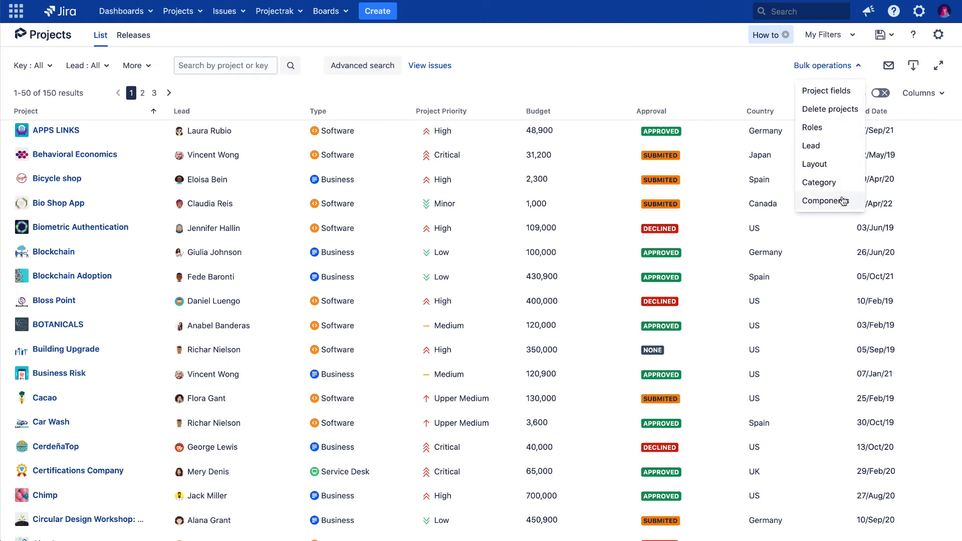
left_click(824, 201)
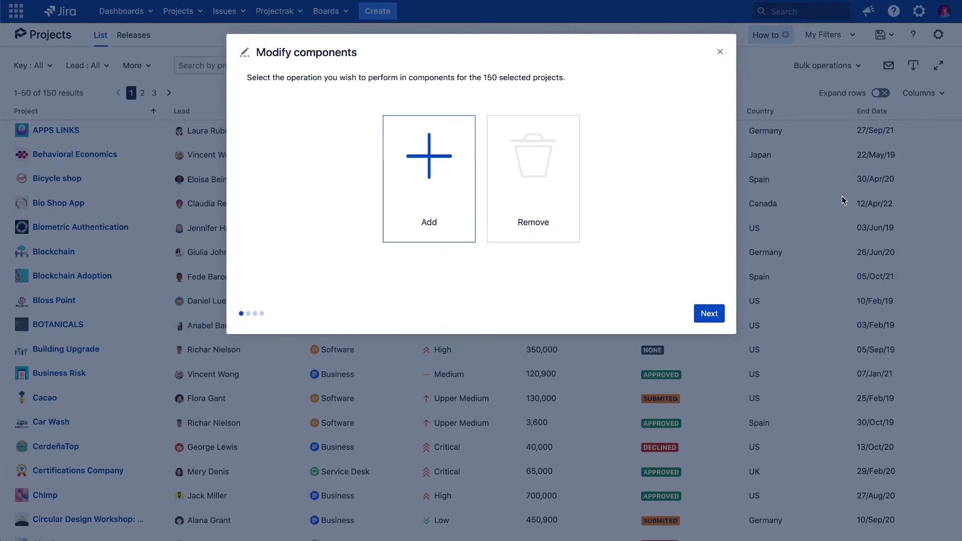
mouse_move(526, 180)
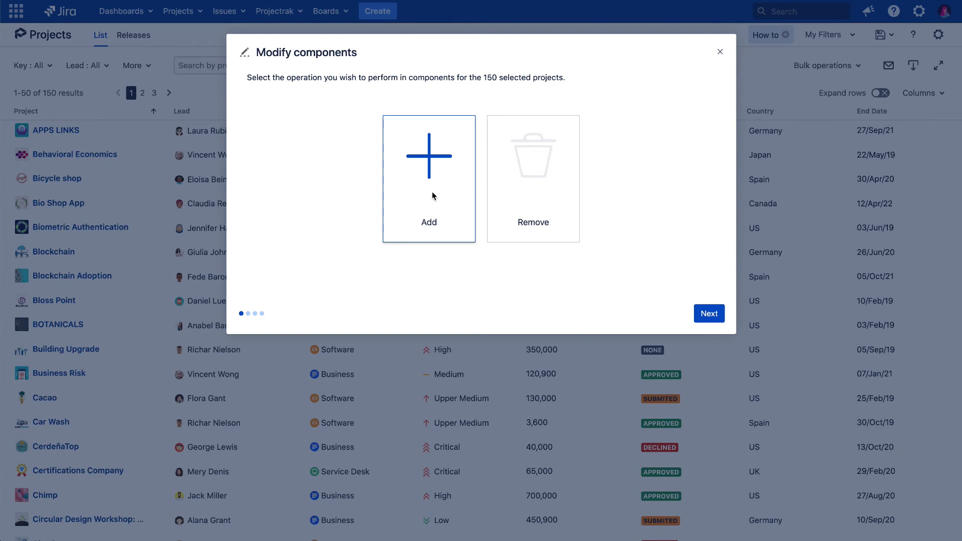
left_click(532, 178)
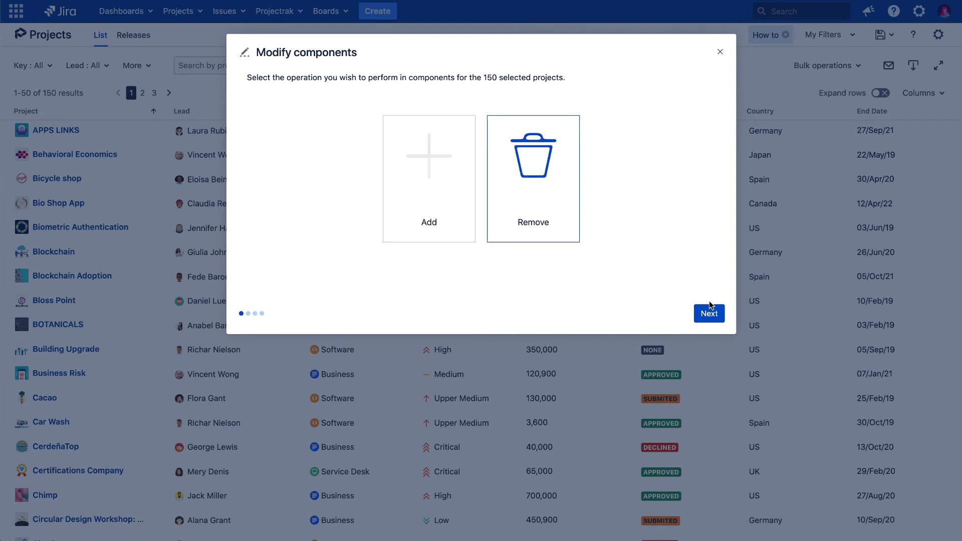
left_click(708, 314)
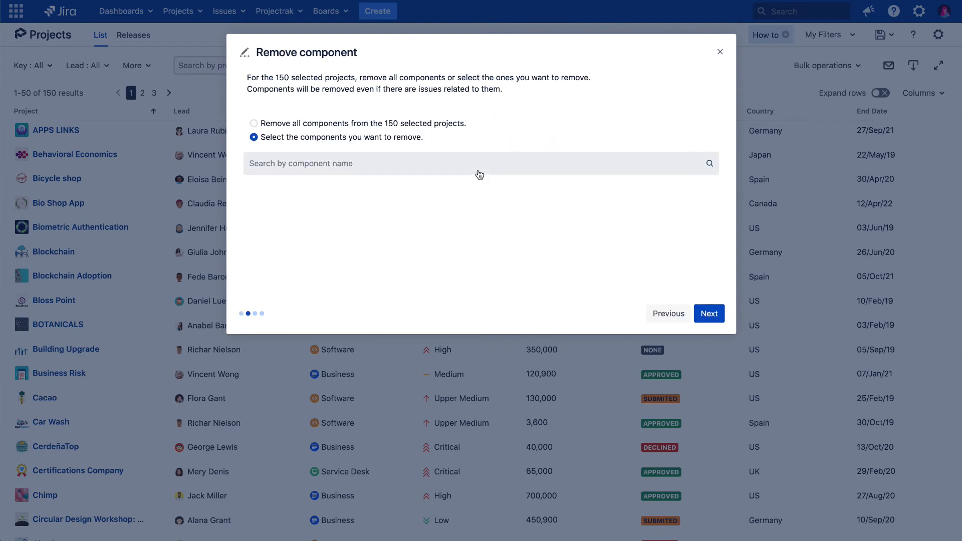
Mark the CRM component for removal, then step back to the operation choice
left_click(479, 163)
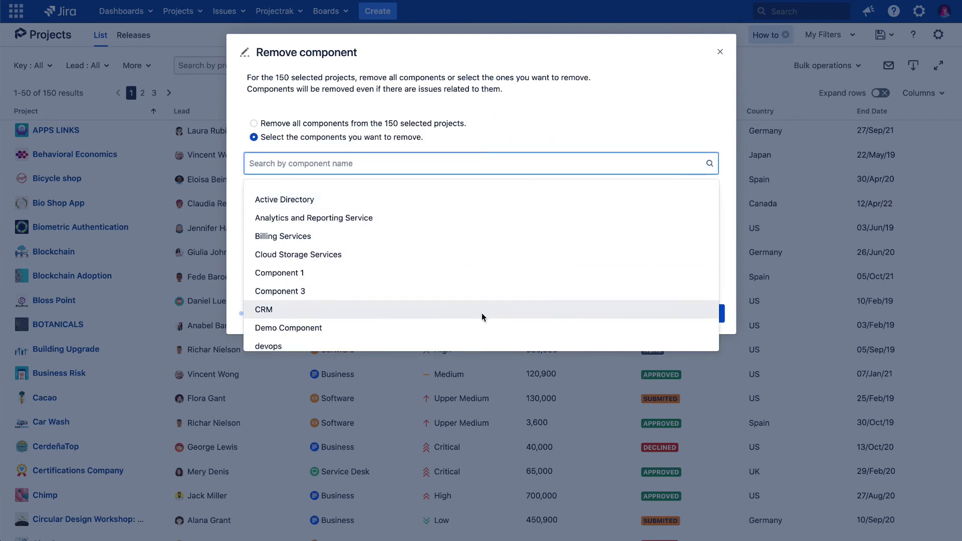
left_click(263, 310)
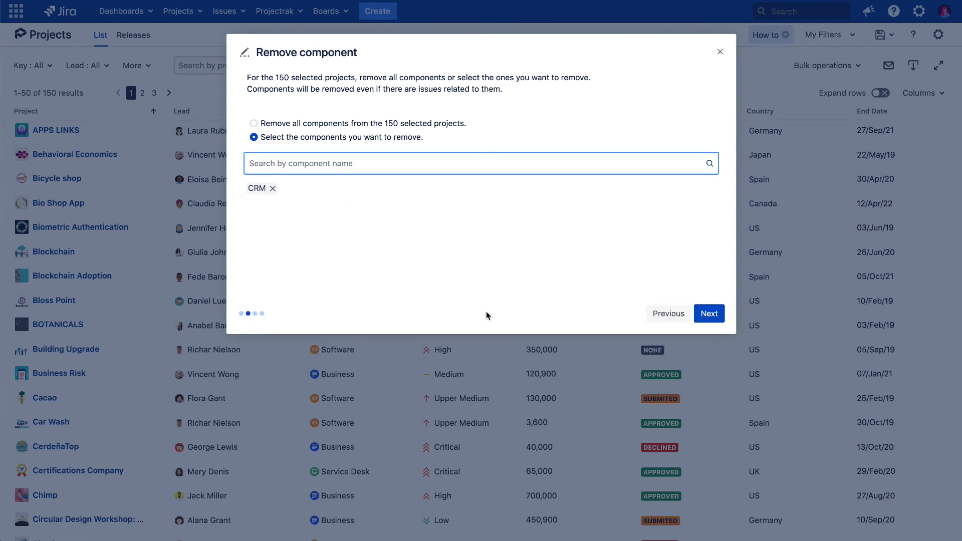
left_click(708, 314)
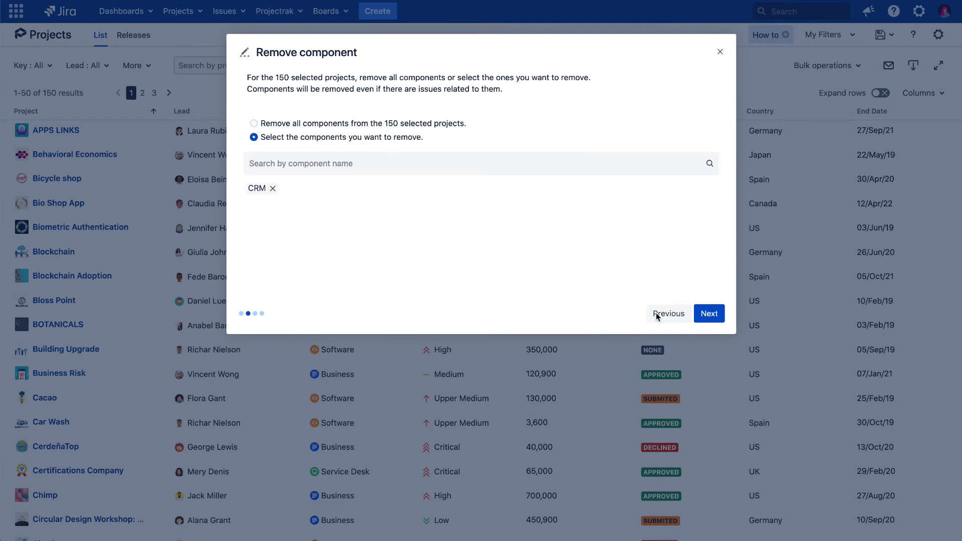
left_click(669, 313)
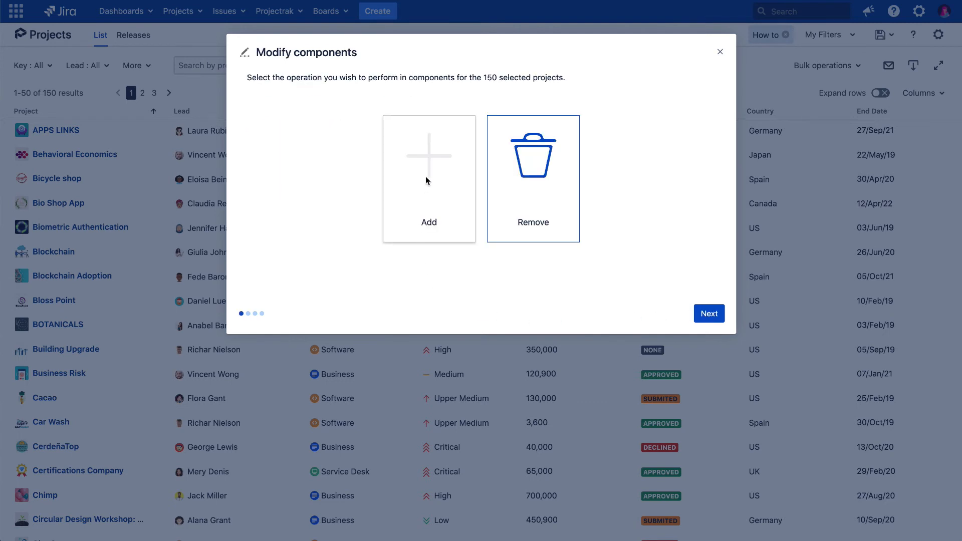
Switch to Add and draft Component 1 with Ada as its lead
left_click(428, 178)
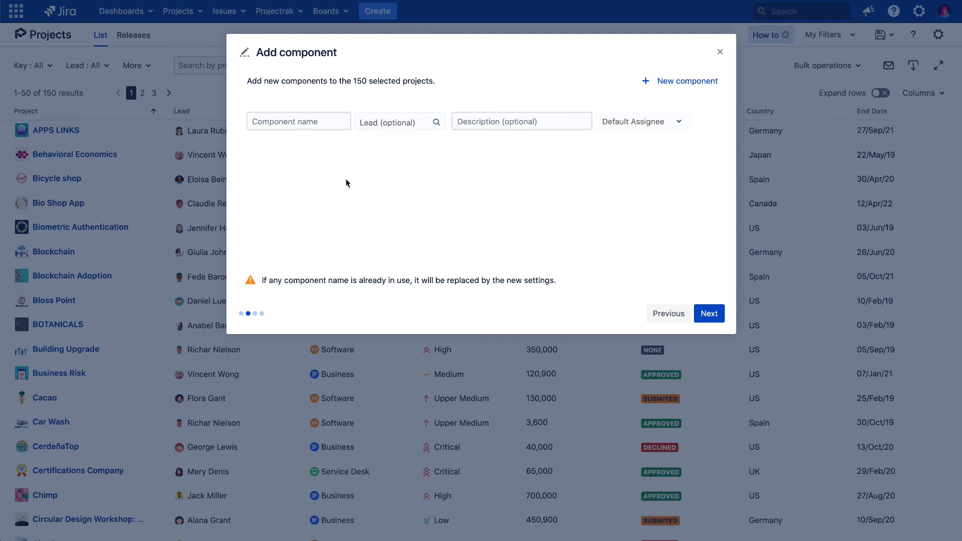
type("Component 1")
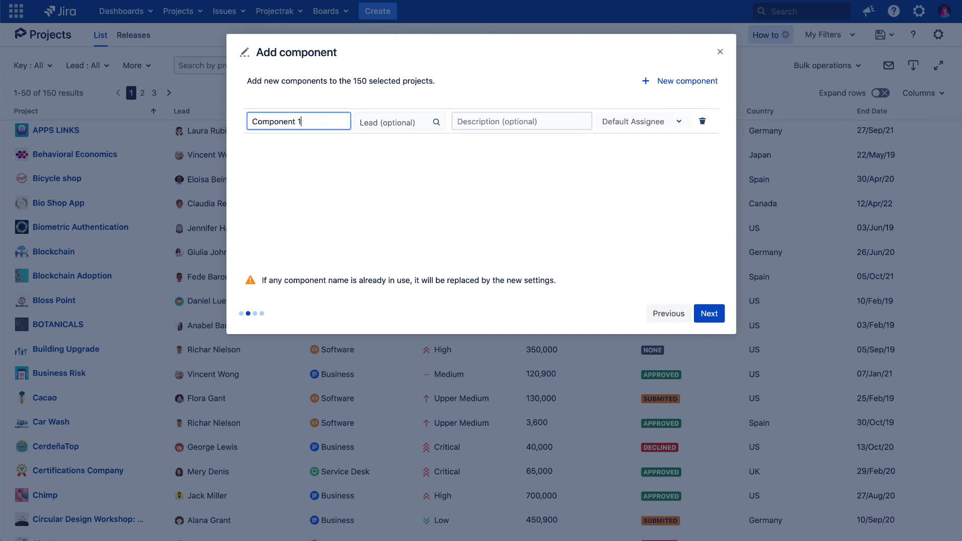
left_click(399, 121)
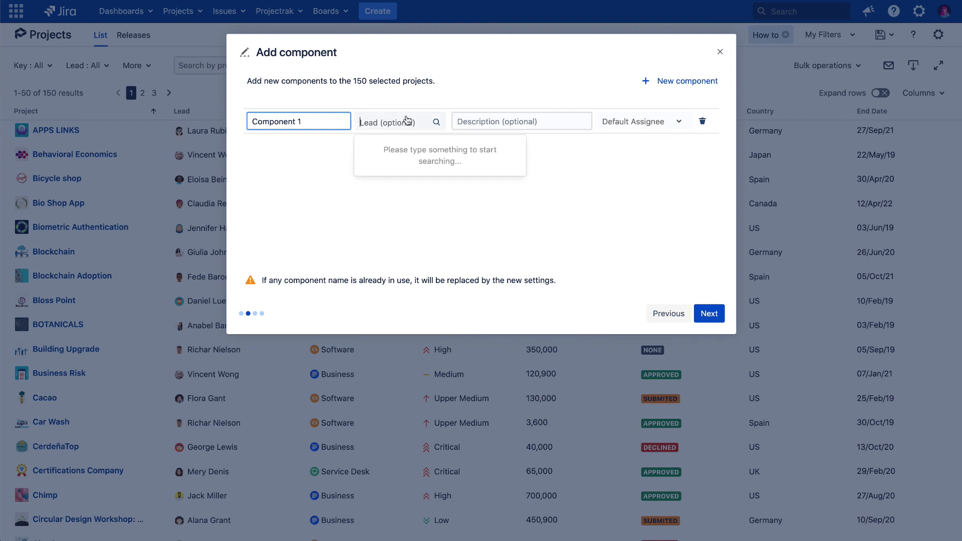
left_click(388, 121)
type("Ada")
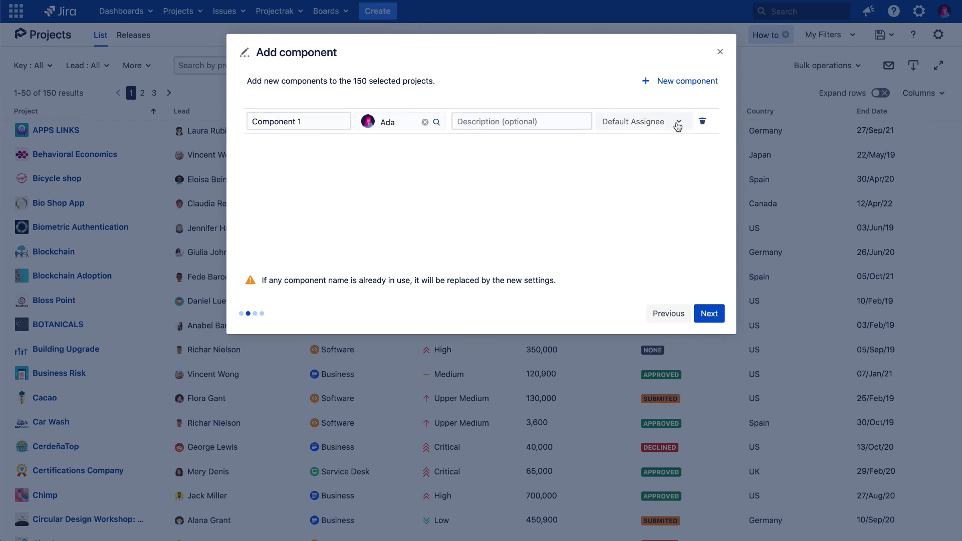
Set the default assignee to Unassigned and proceed to add the component to all projects
left_click(641, 121)
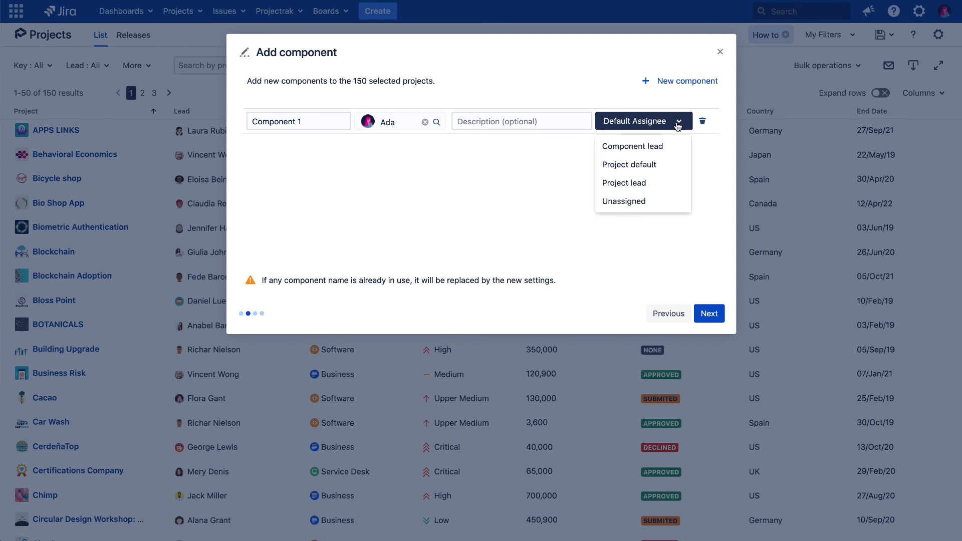
mouse_move(670, 138)
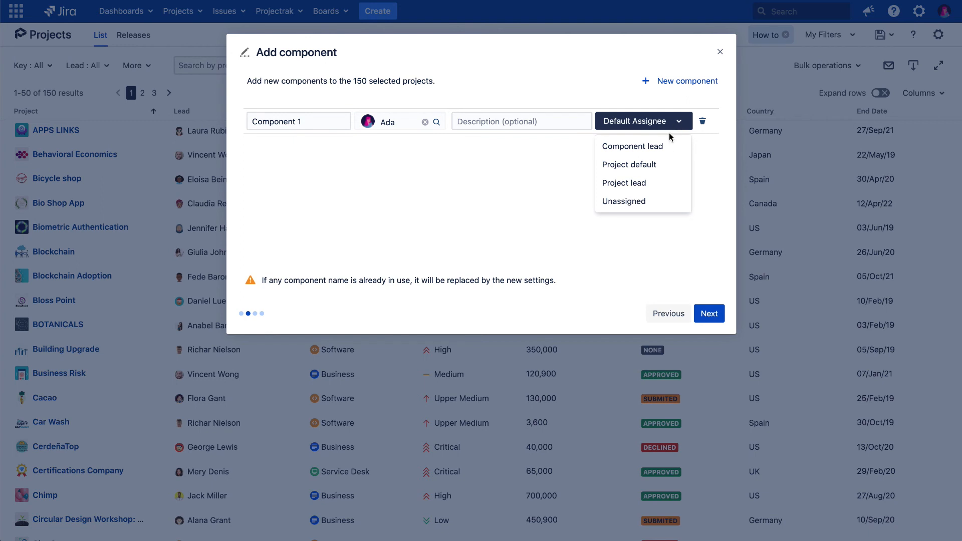
left_click(623, 200)
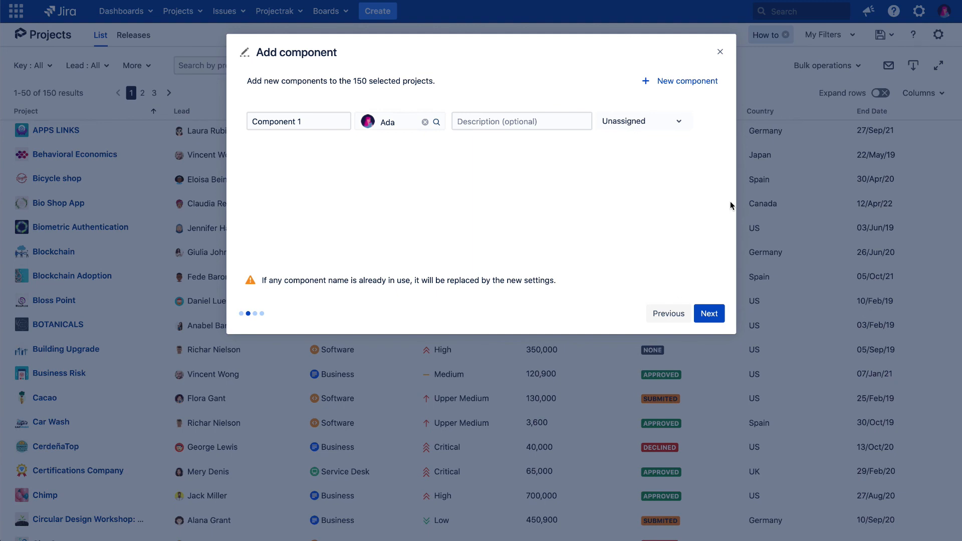
mouse_move(731, 298)
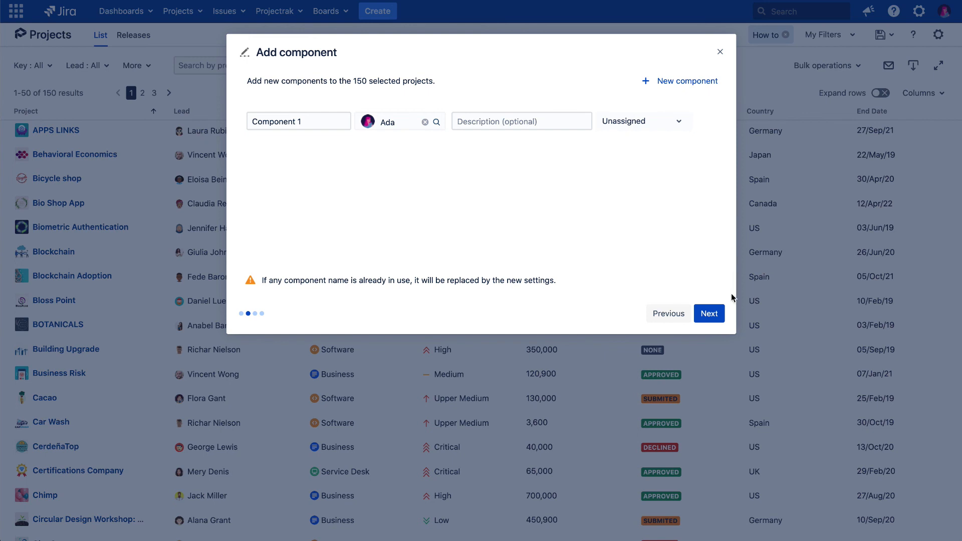
left_click(709, 314)
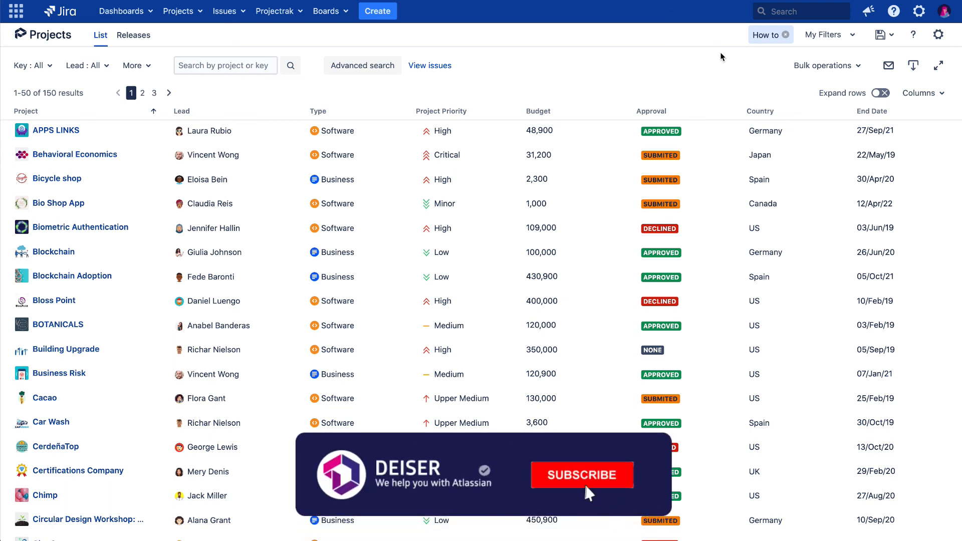
left_click(581, 475)
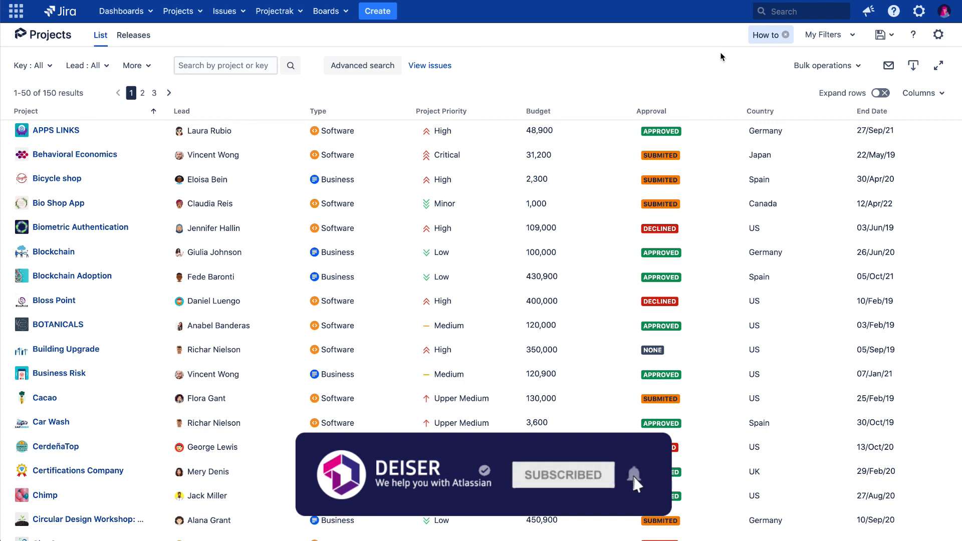